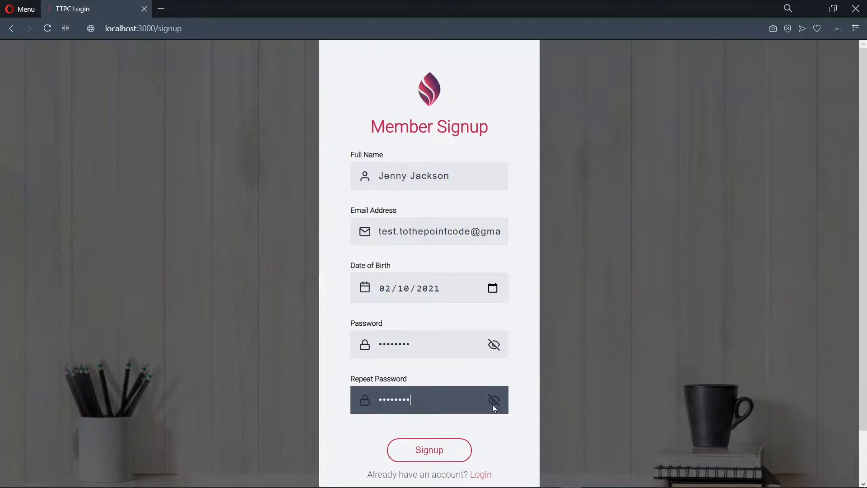
Submit the signup form and view the Verify Your Email message in the Gmail inbox
left_click(429, 450)
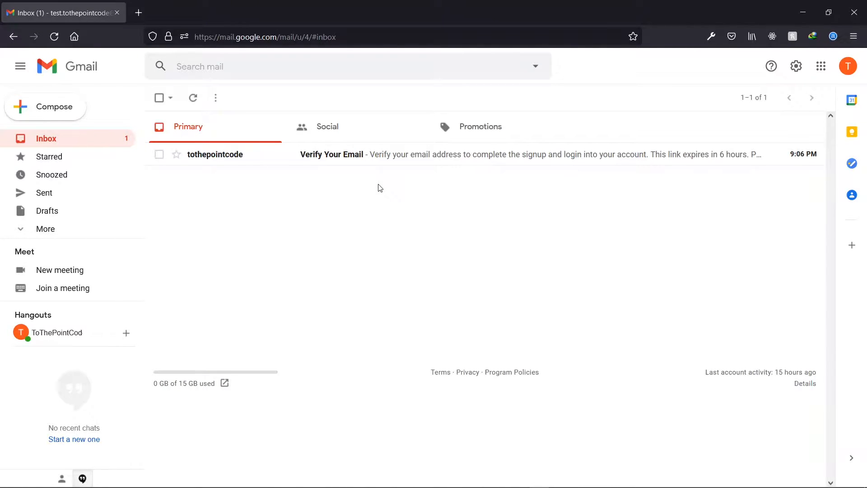
left_click(331, 154)
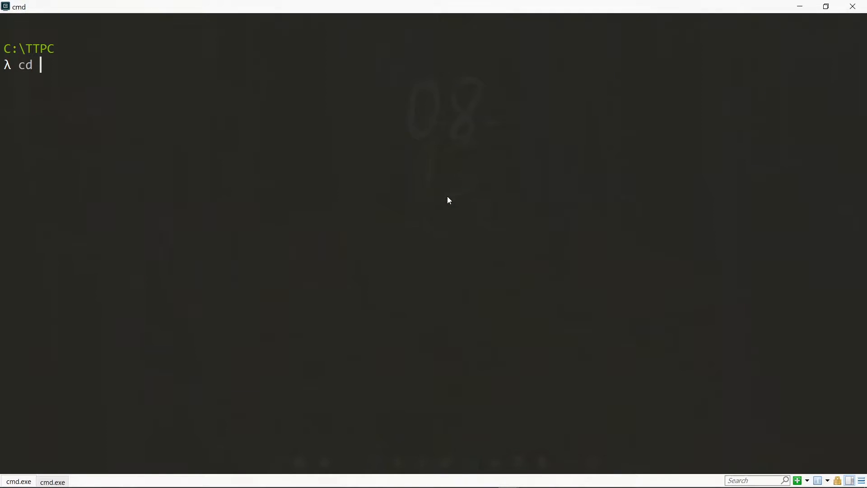
Open ttpc_login in VS Code with code ., expand src, and run npm start
type("ttpc_login\\")
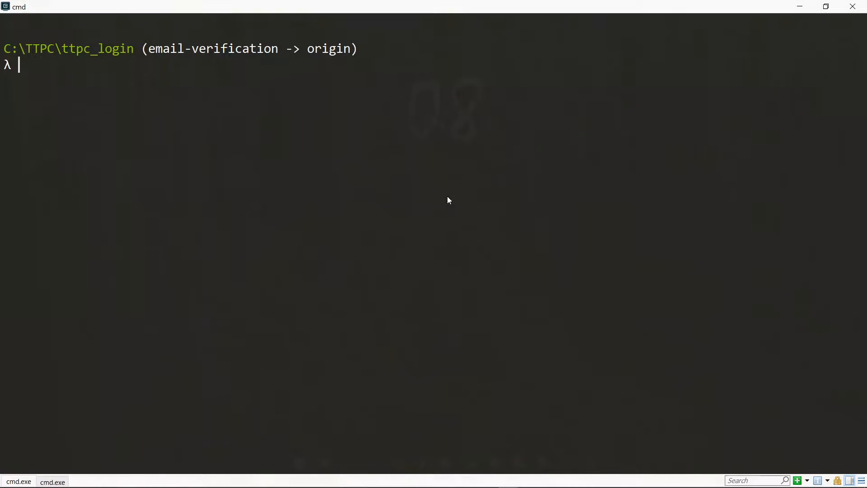
type("code .")
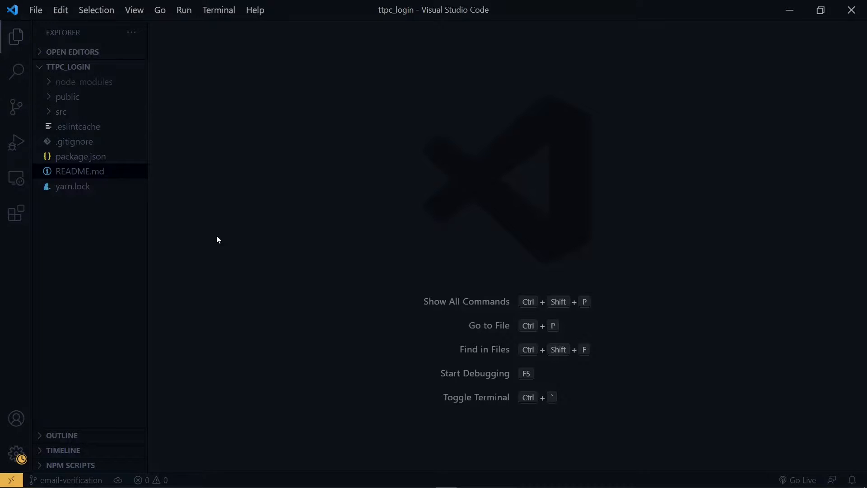
left_click(60, 111)
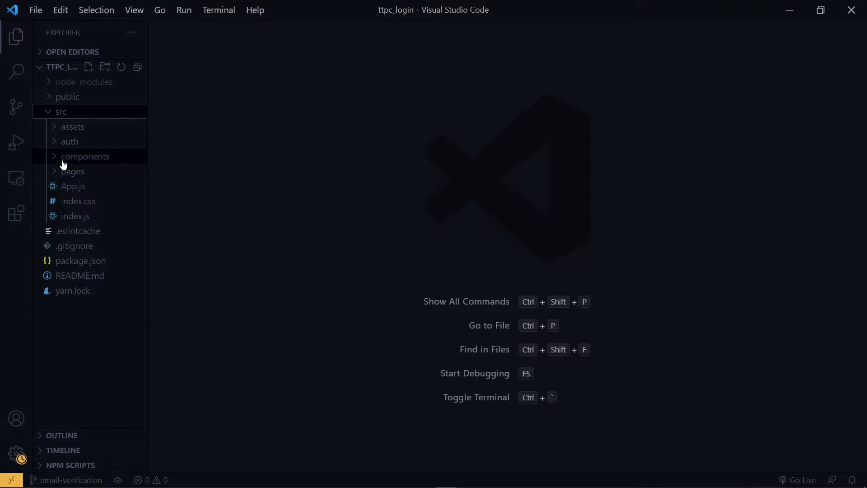
left_click(86, 156)
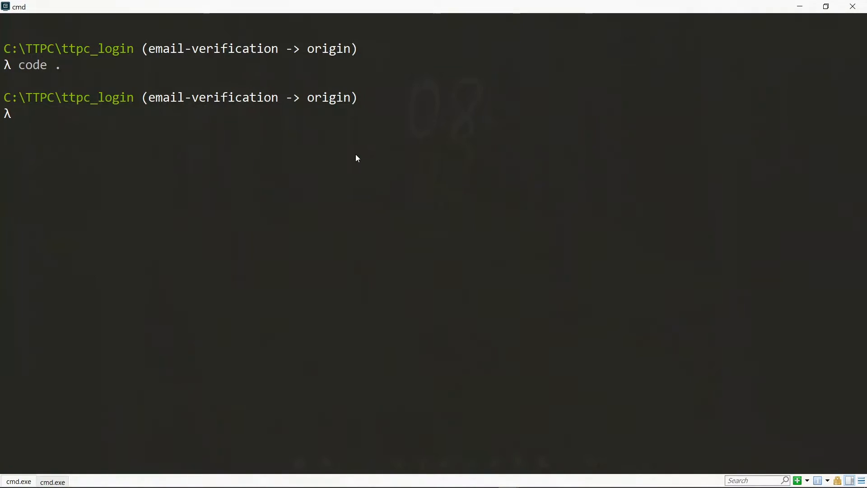
type("npm start")
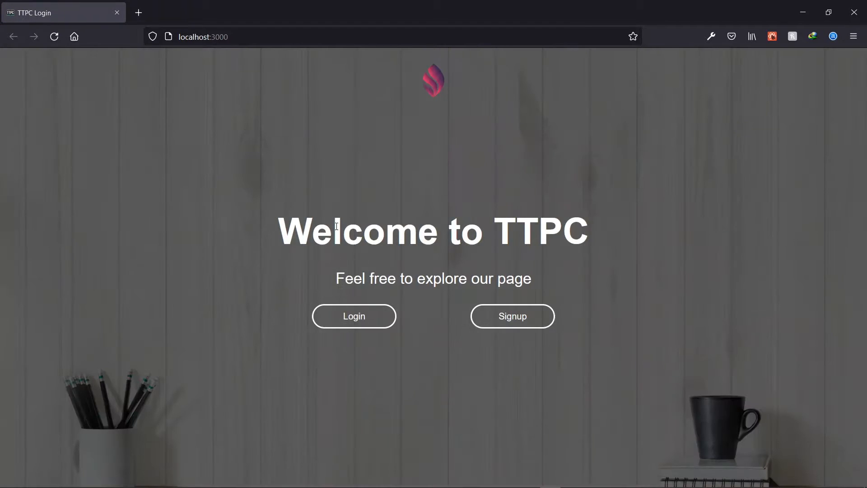
mouse_move(221, 335)
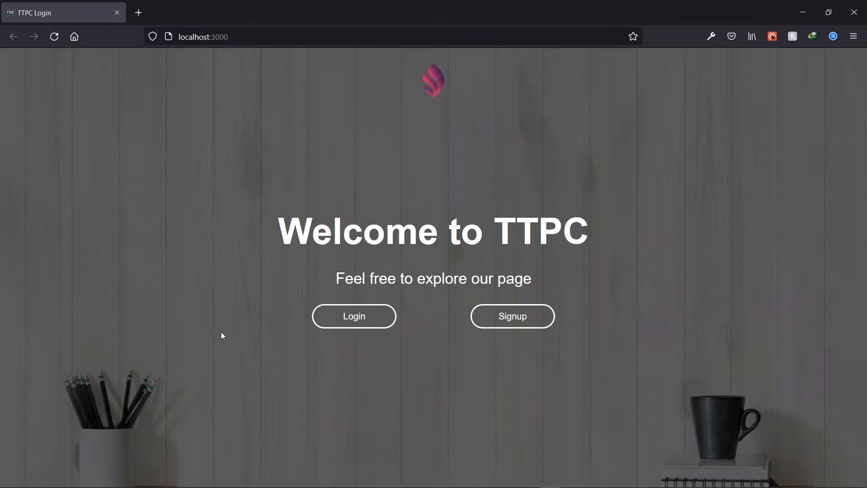
Visit the login page, the signup page, and return to the login page
left_click(353, 316)
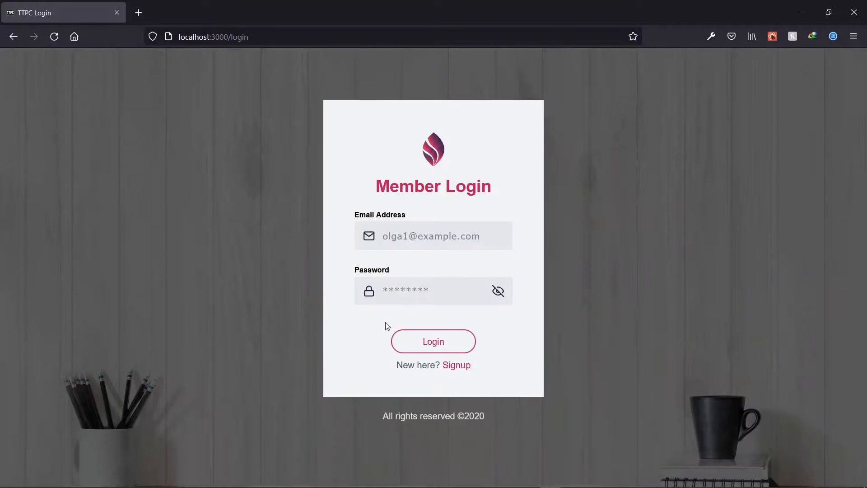
mouse_move(456, 365)
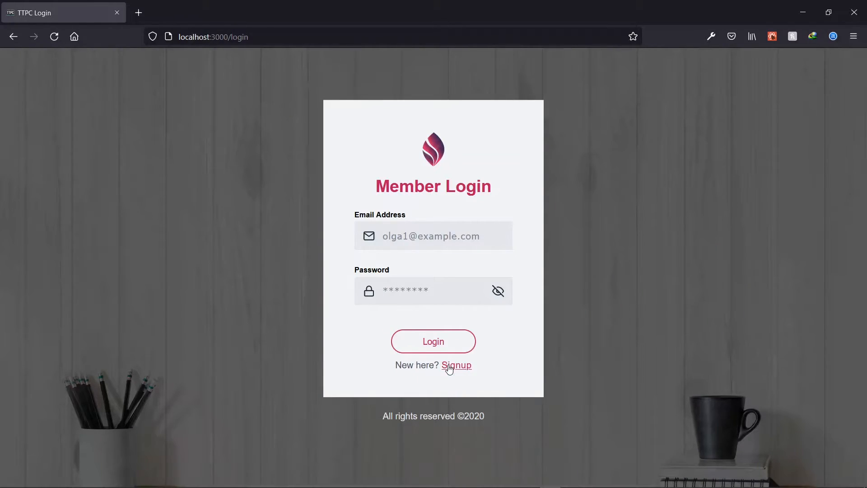
left_click(456, 365)
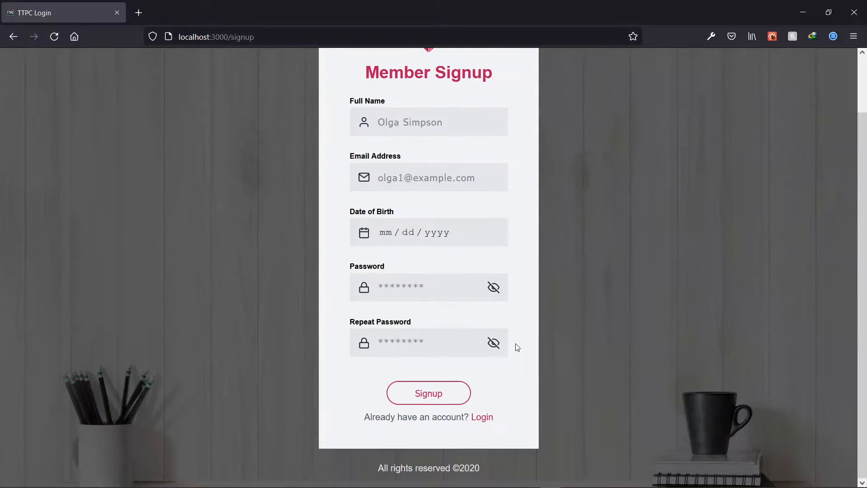
left_click(481, 417)
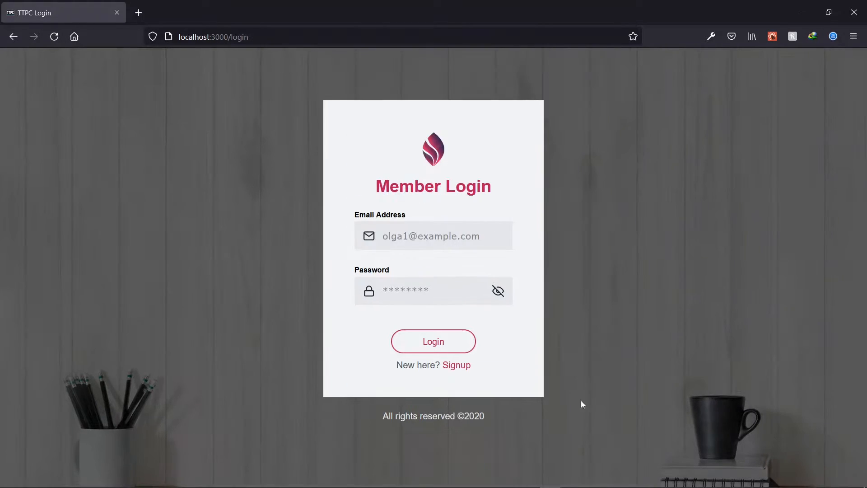
left_click(456, 365)
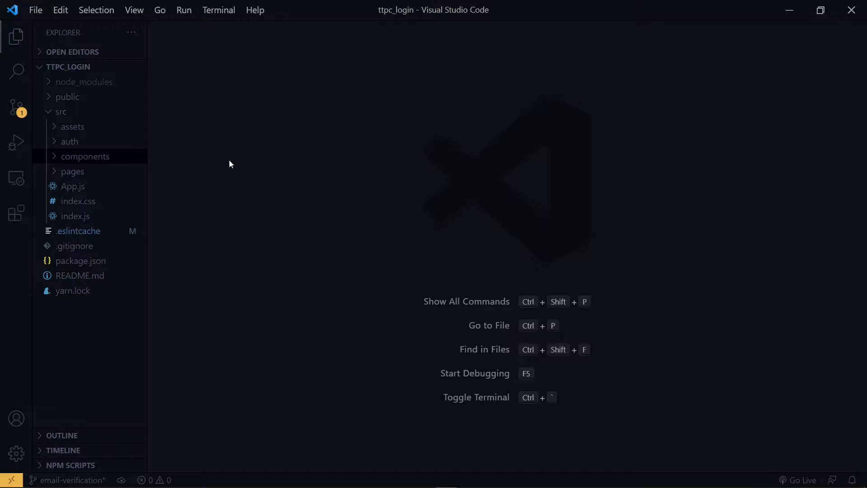
Review Signup.js in src/pages, then expand the auth folder
left_click(72, 170)
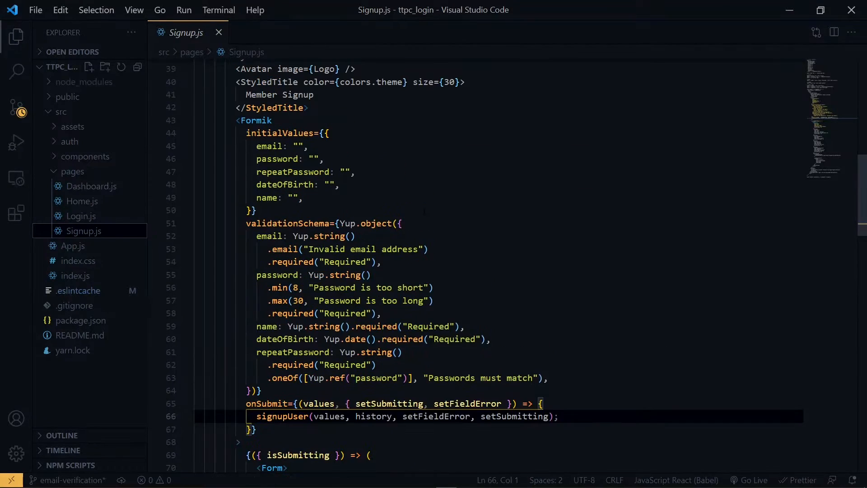
scroll("down", 3)
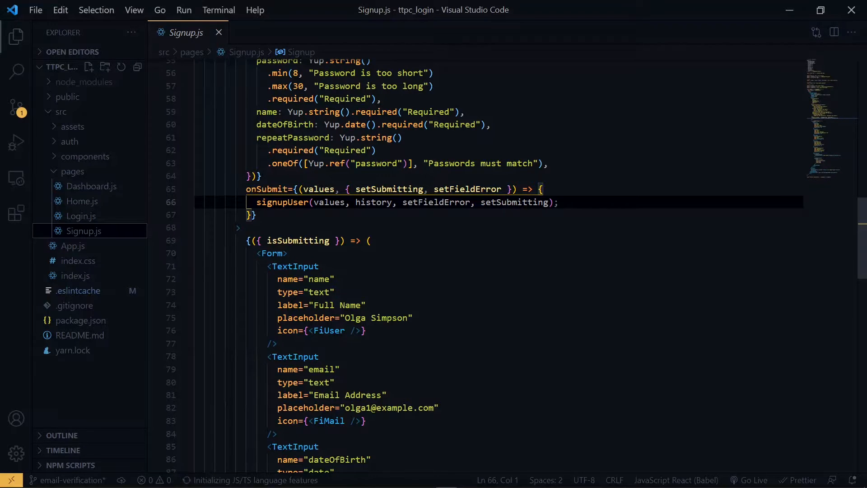
mouse_move(282, 201)
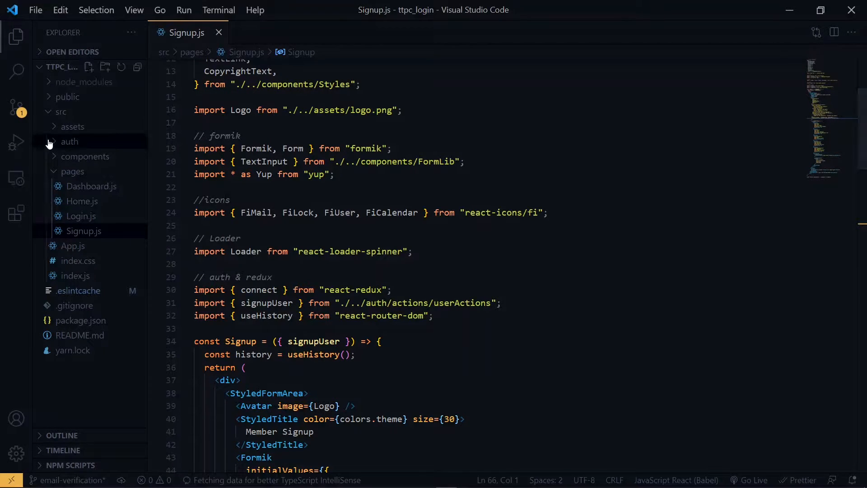
left_click(69, 141)
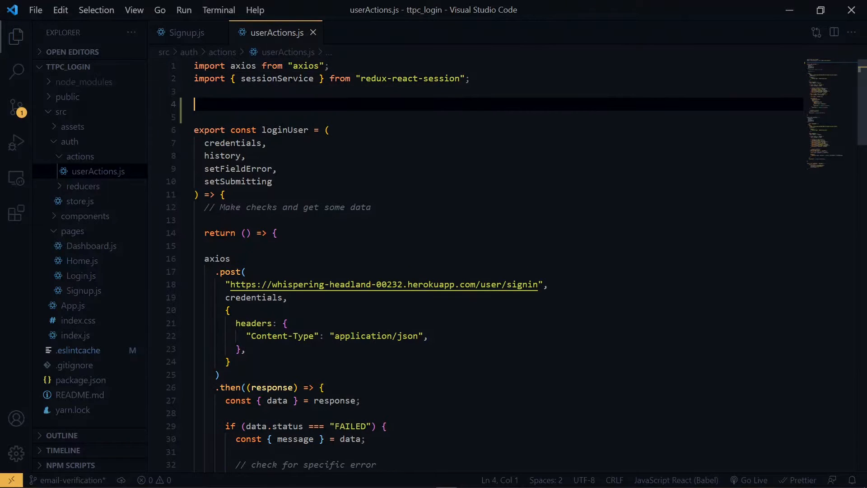
Define remoteUrl as the Heroku app address with user/signin trimmed off
type("// the")
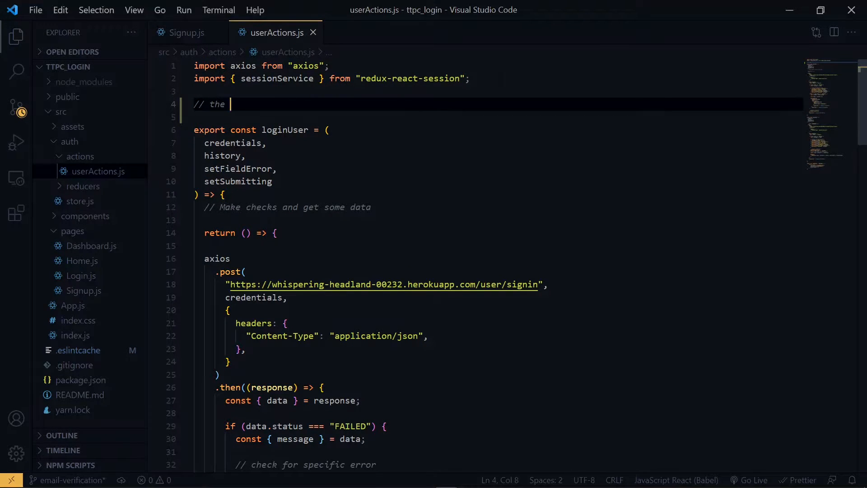
type("remote endpoint and Local")
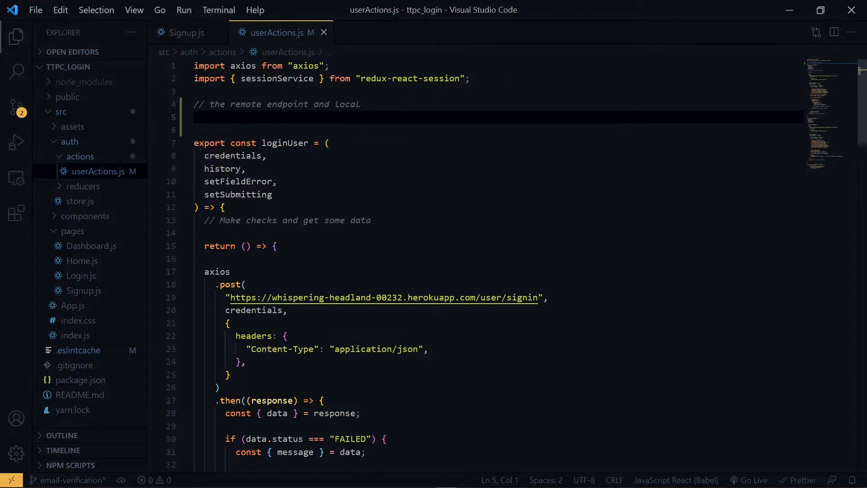
type("const remote")
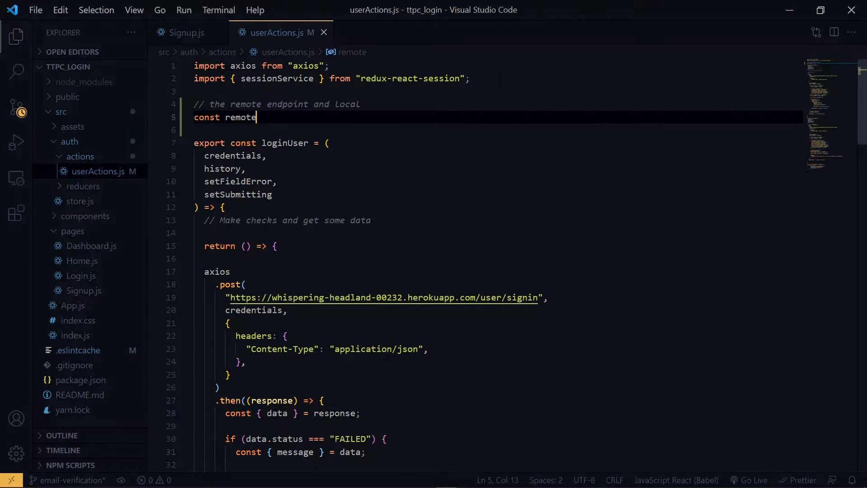
type("Url =")
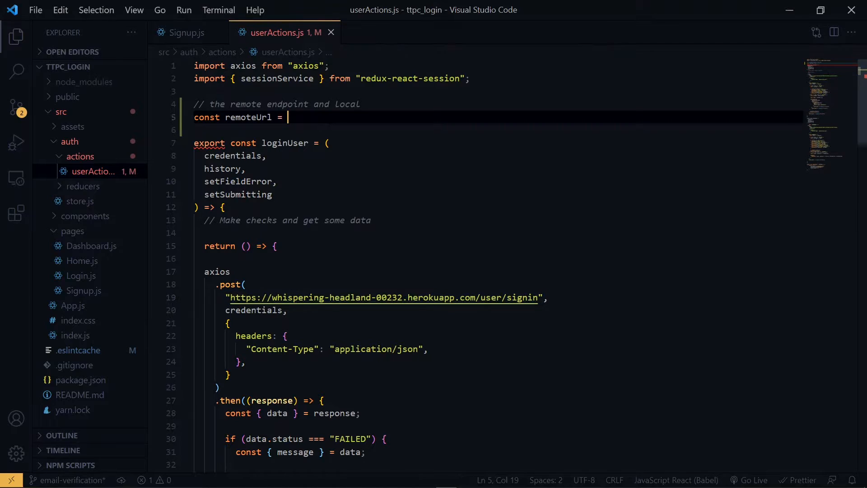
type("\"https://whispering-headland-00232.herokuapp.com/user/signin\"")
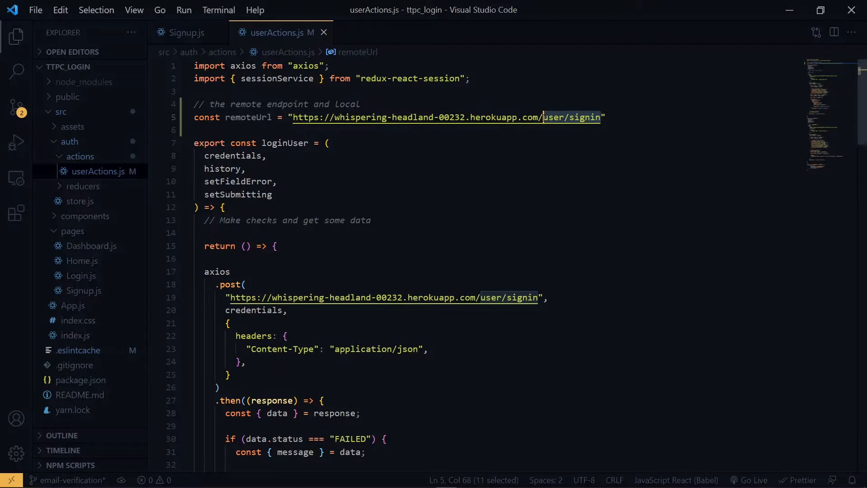
key("Delete")
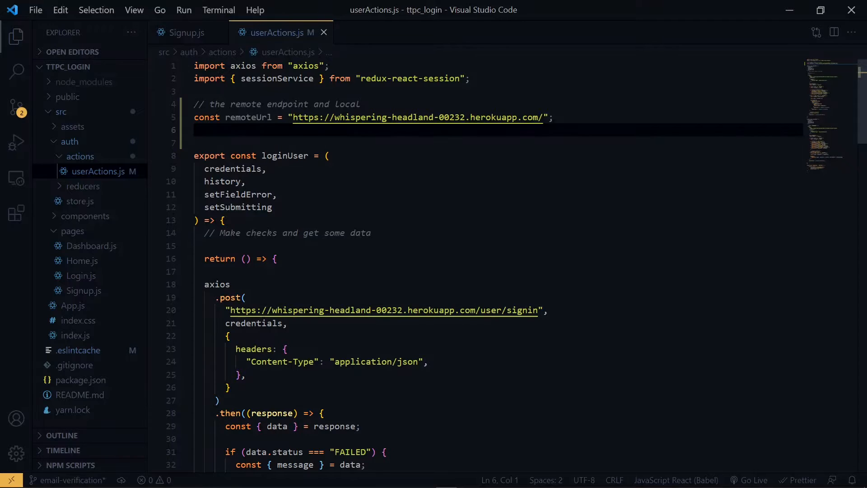
type("const lo")
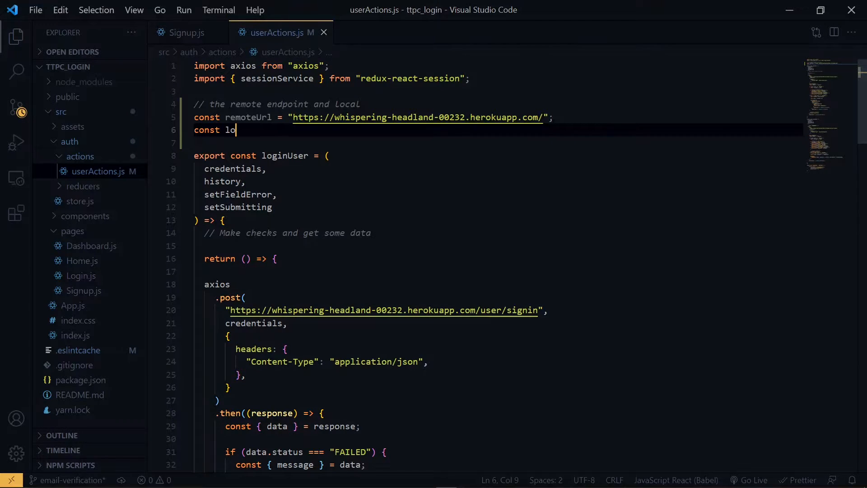
type("calUrl = \"\"")
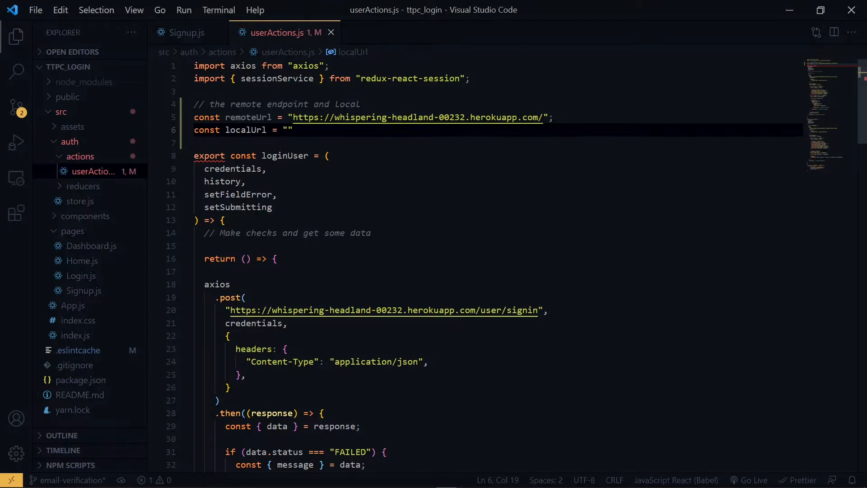
type("http://local")
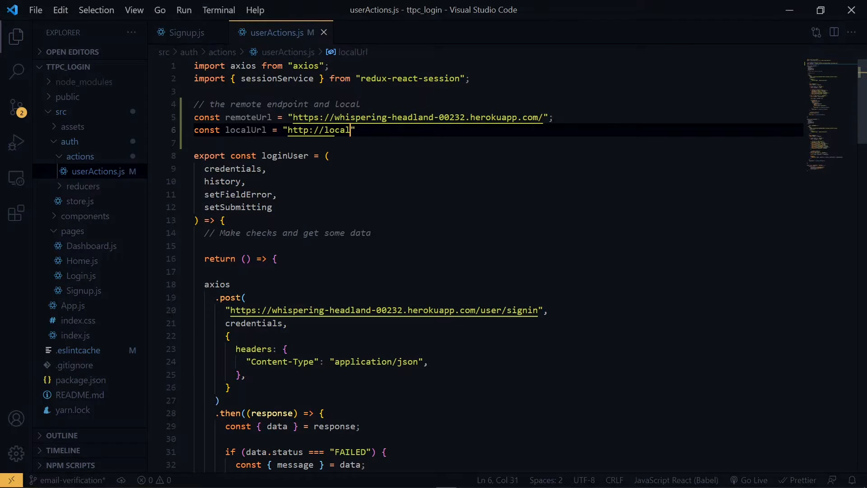
type("host:5000")
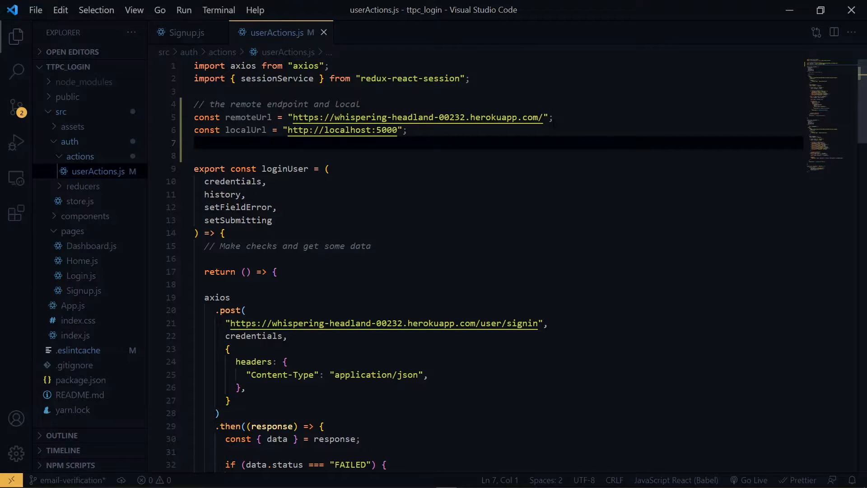
type("const curr")
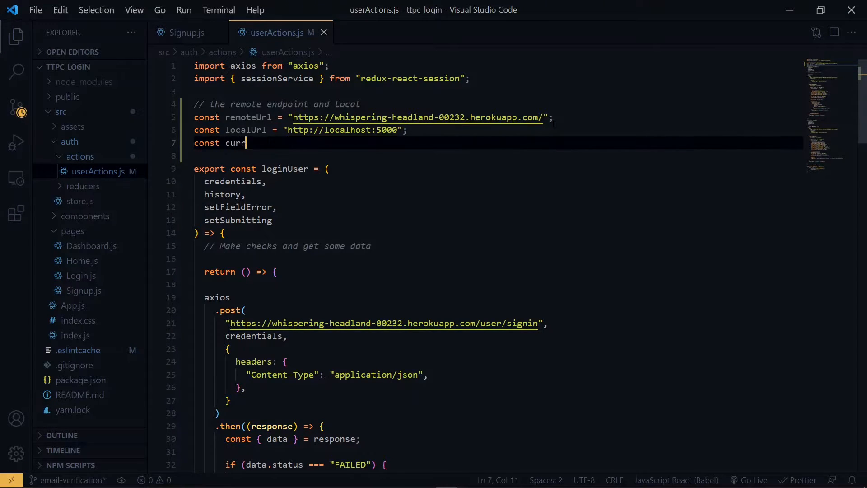
type("entUrl =")
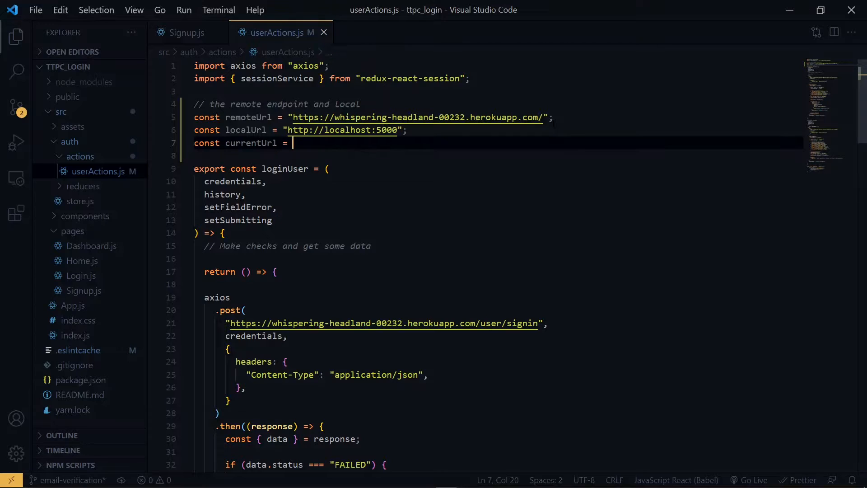
type("localUrl")
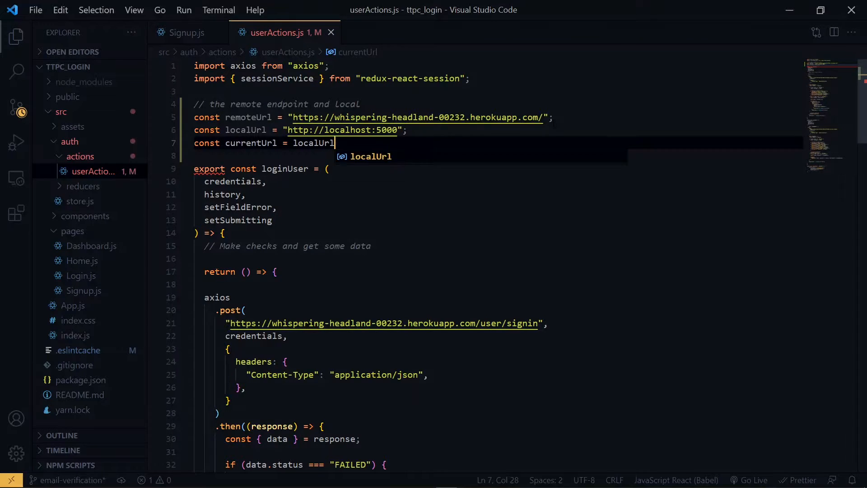
type(";")
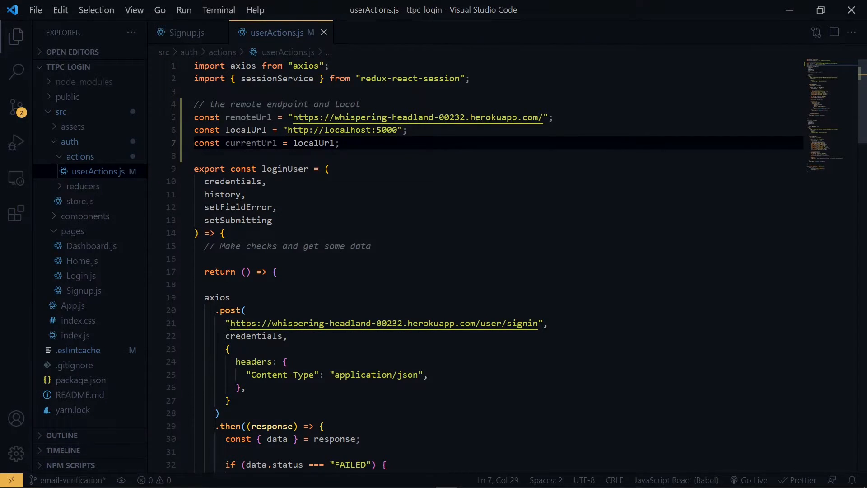
mouse_move(250, 143)
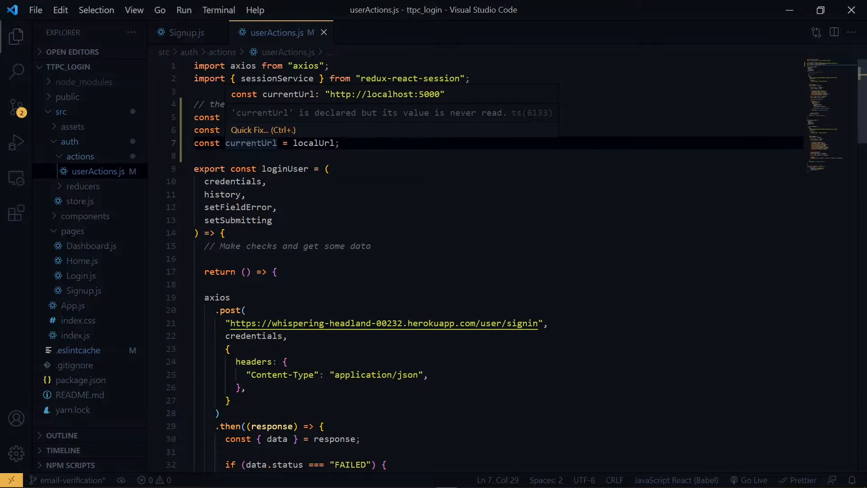
scroll("down", 3)
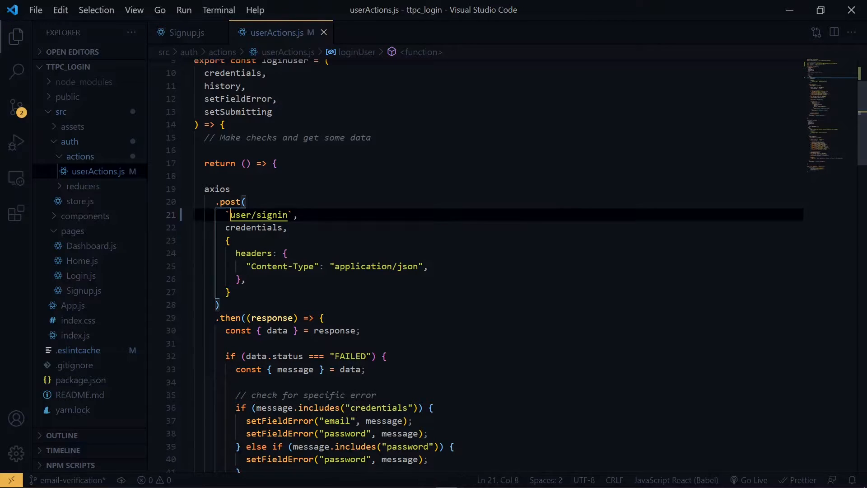
Rewrite both axios.post URLs as `${currentUrl}user/signin` and `${currentUrl}user/signup`
type("${}")
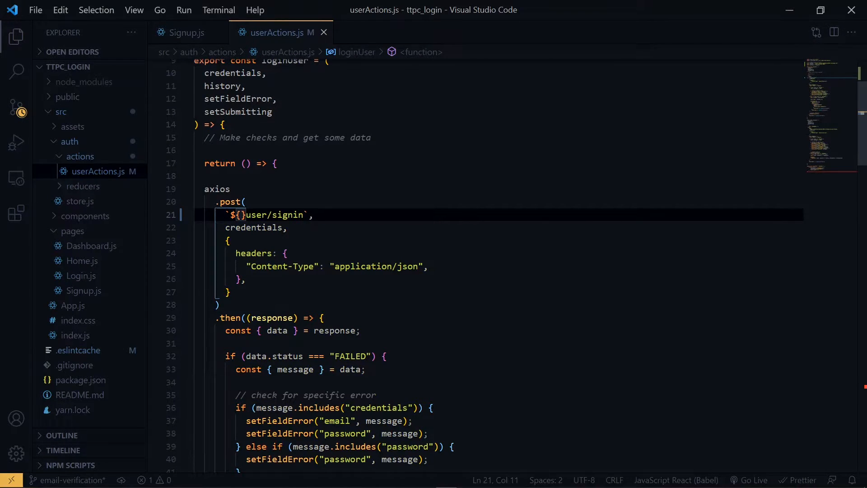
type("currentUrl")
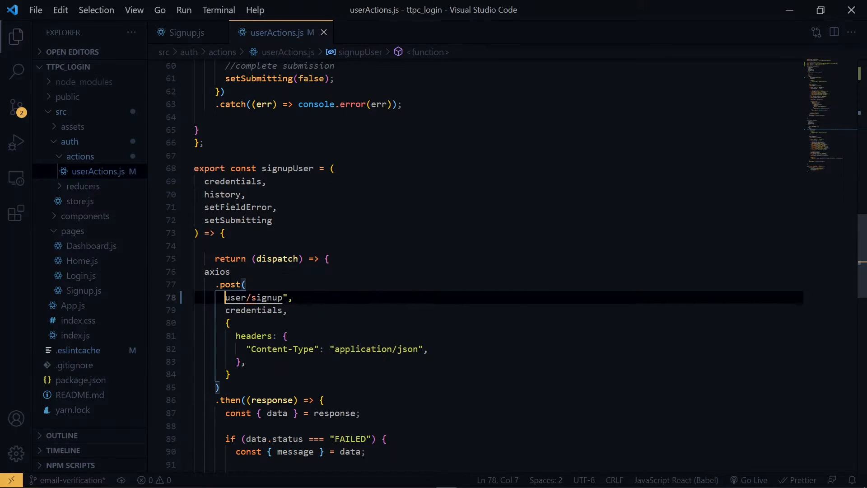
type("`${")
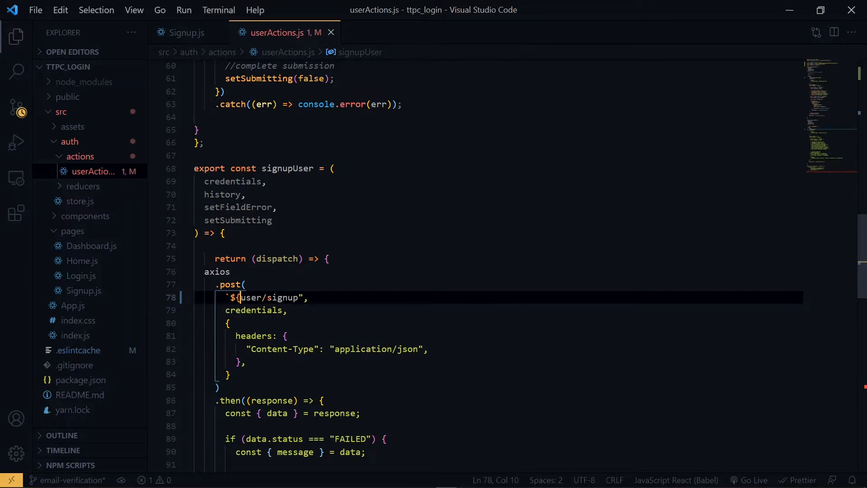
type("currentUrl}")
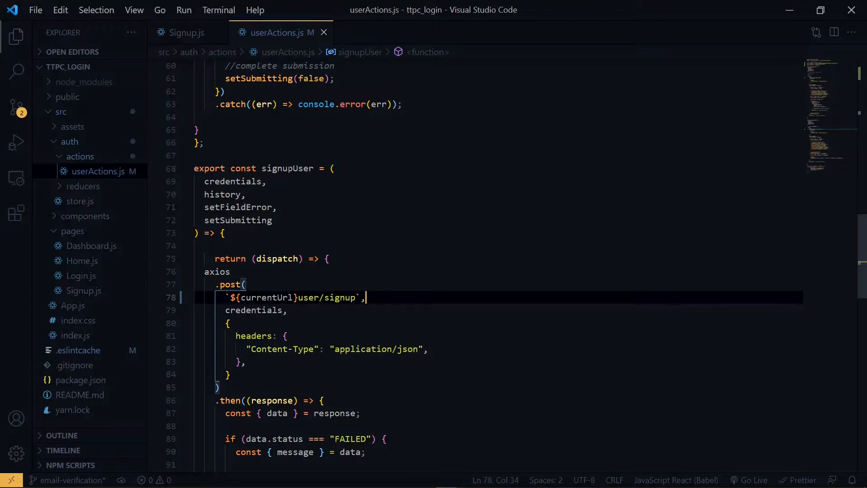
scroll("down", 3)
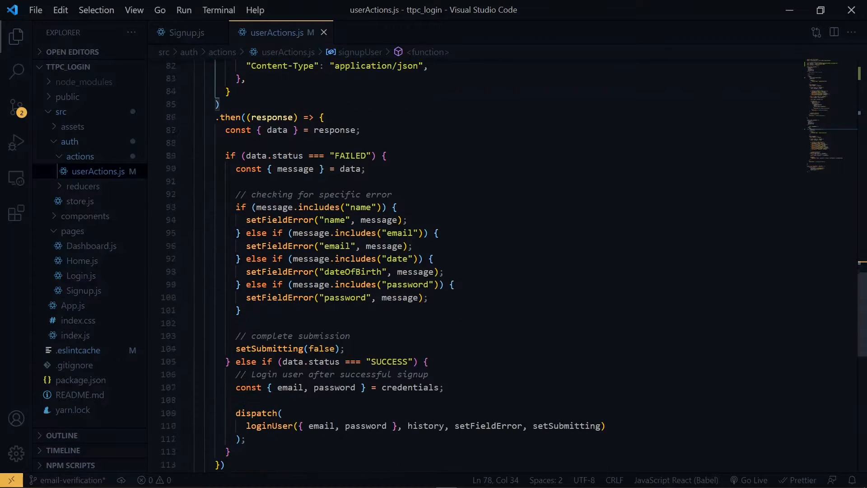
Change the signup status check to "PENDING" and update its verification comment
scroll("down", 3)
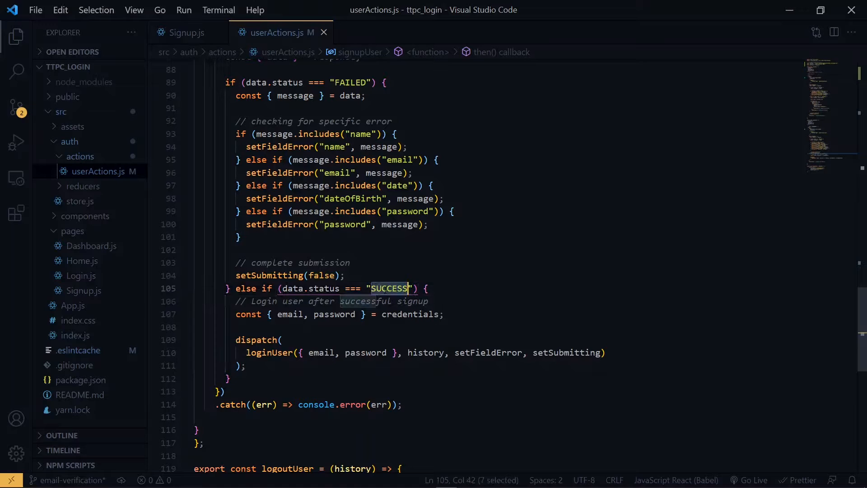
type("PENDING")
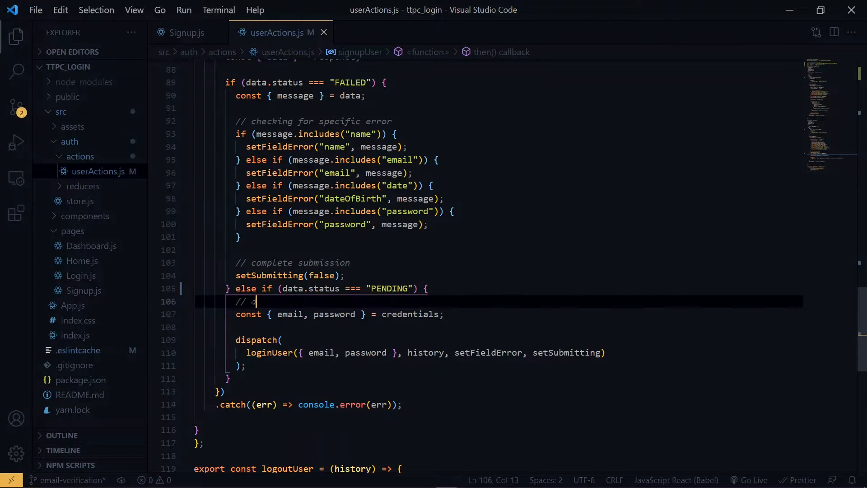
type("isplay message for email")
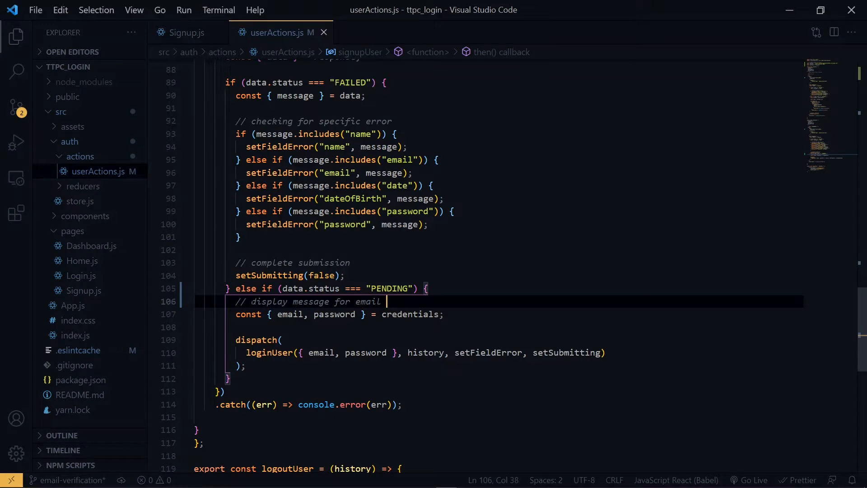
type("verification")
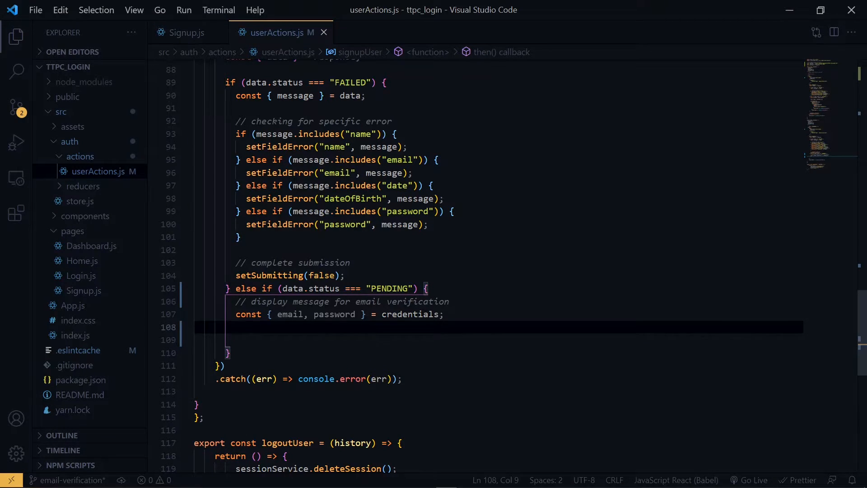
Replace the login dispatch with history.push(`/emailsent/${email}`) and delete the unused password variable
type("history.push('")
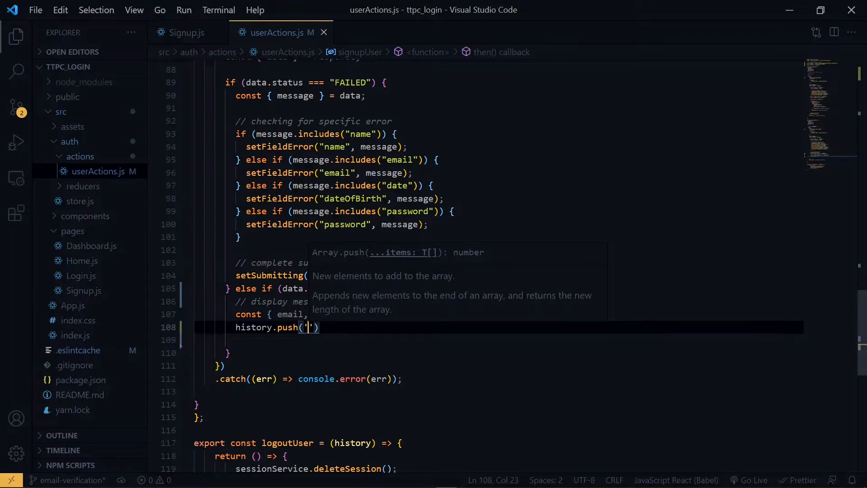
type("/emailsent")
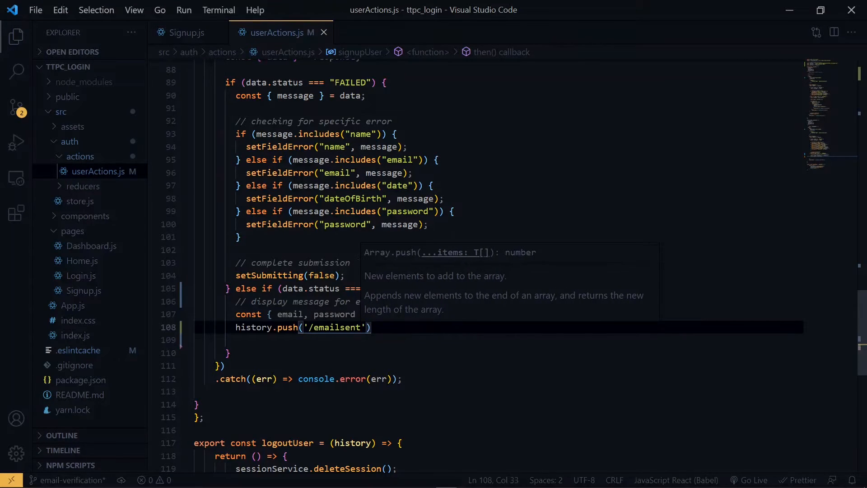
type("/")
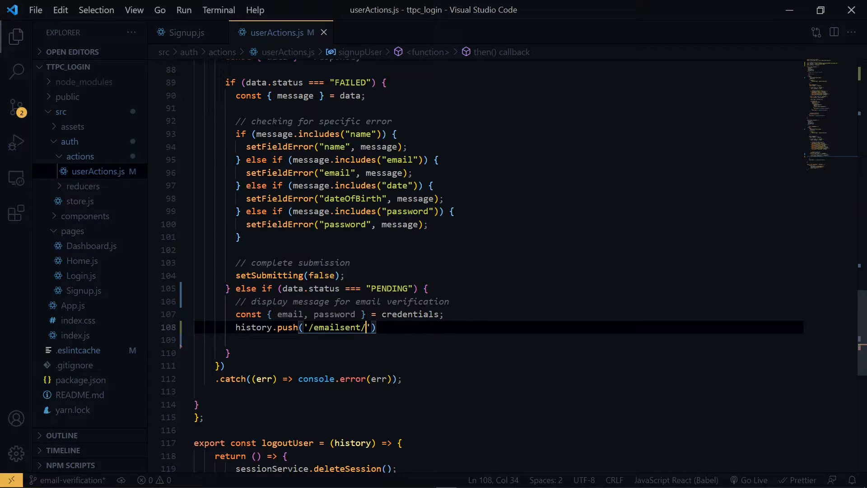
type("${em")
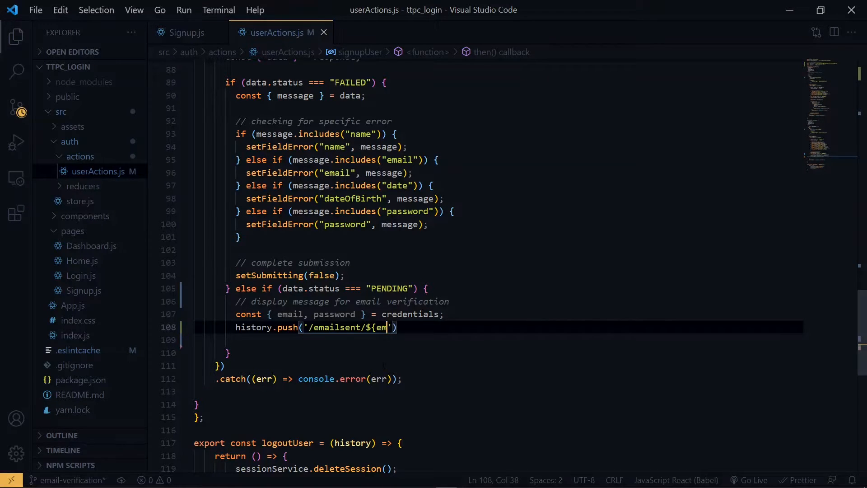
type("ail}`")
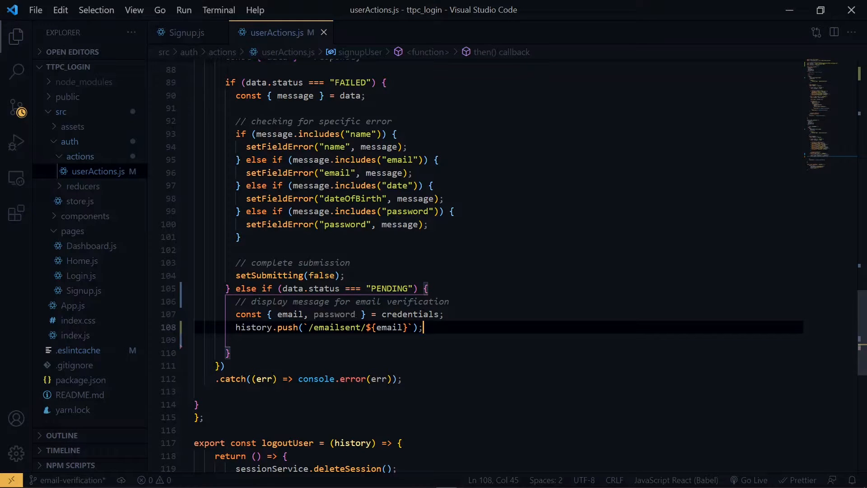
double_click(334, 314)
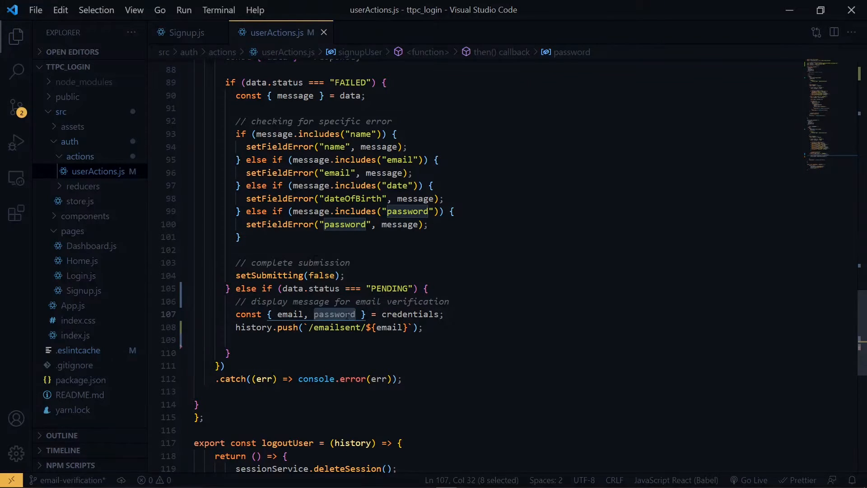
key("Delete")
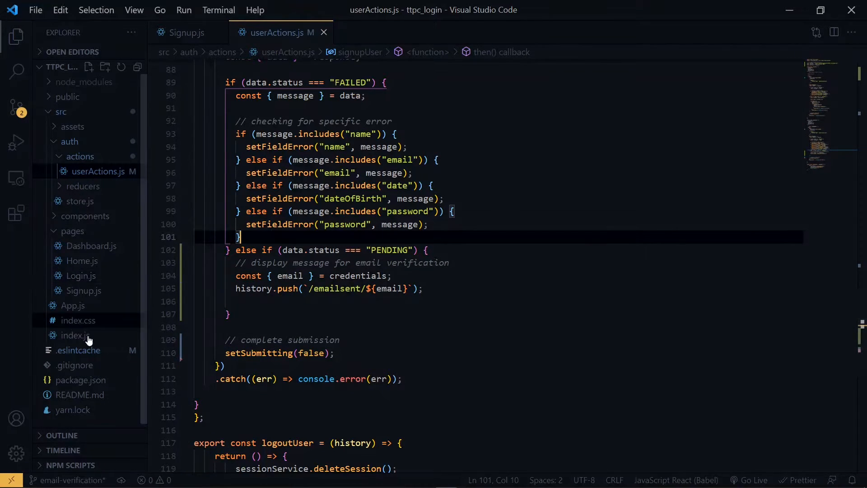
Add an /emailsent/:userEmail route in App.js rendering EmailSent
left_click(72, 305)
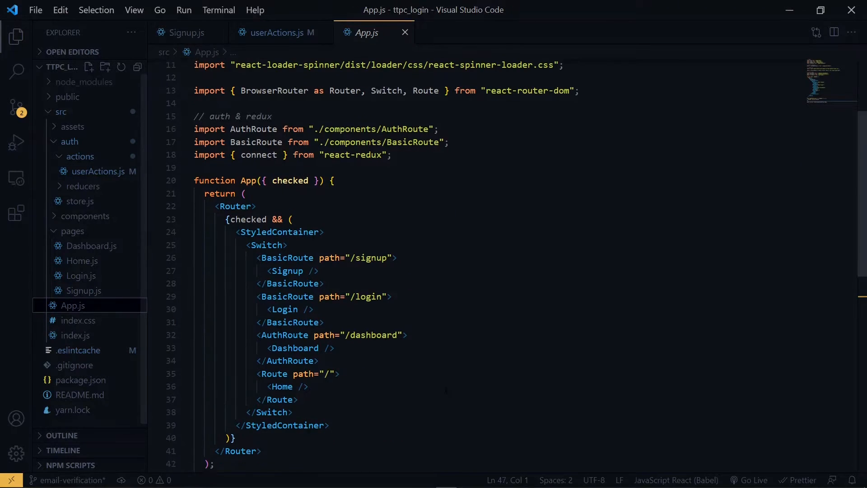
scroll("down", 3)
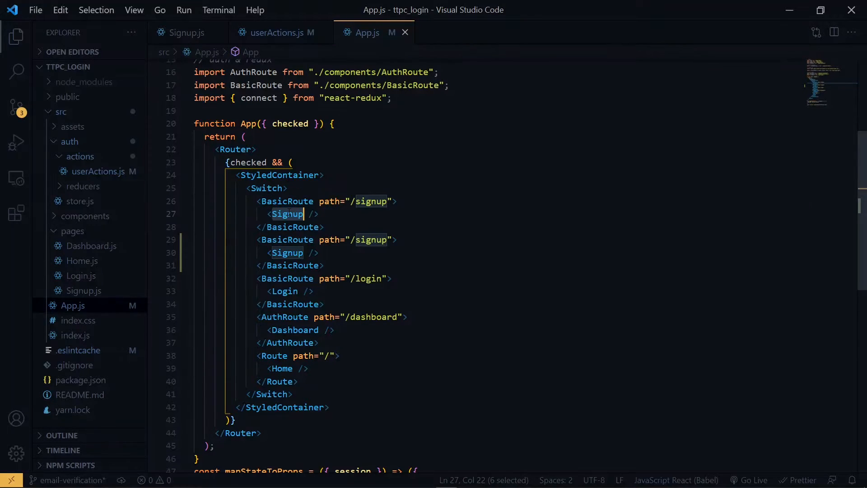
type("EmailSent")
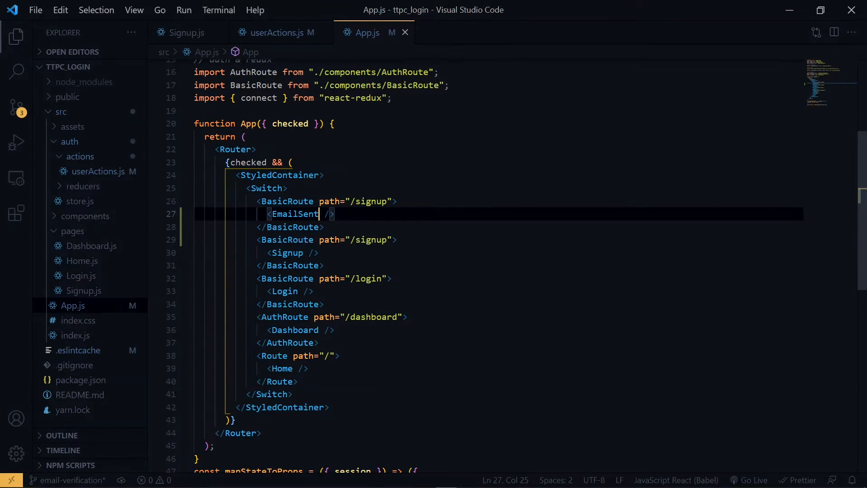
type("emailsent")
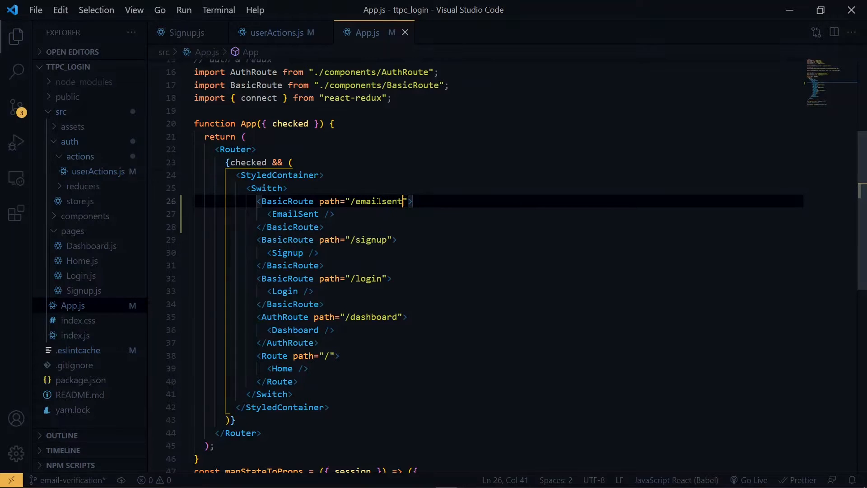
type("/")
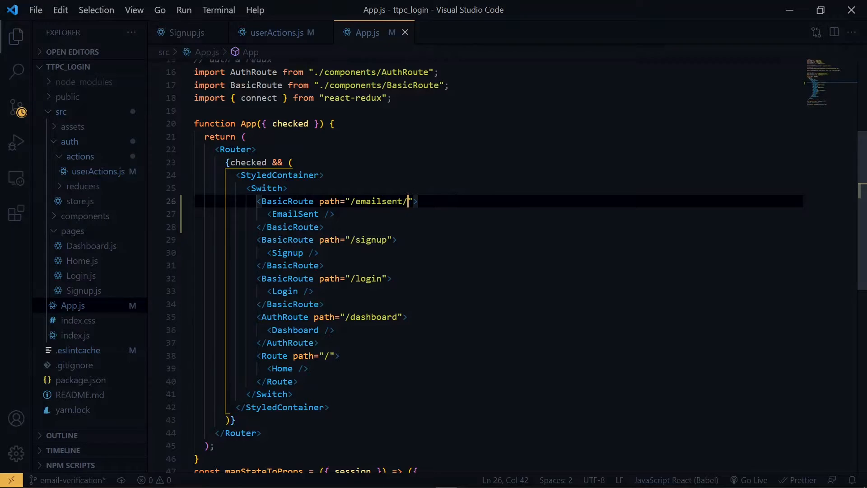
type(":userEmali")
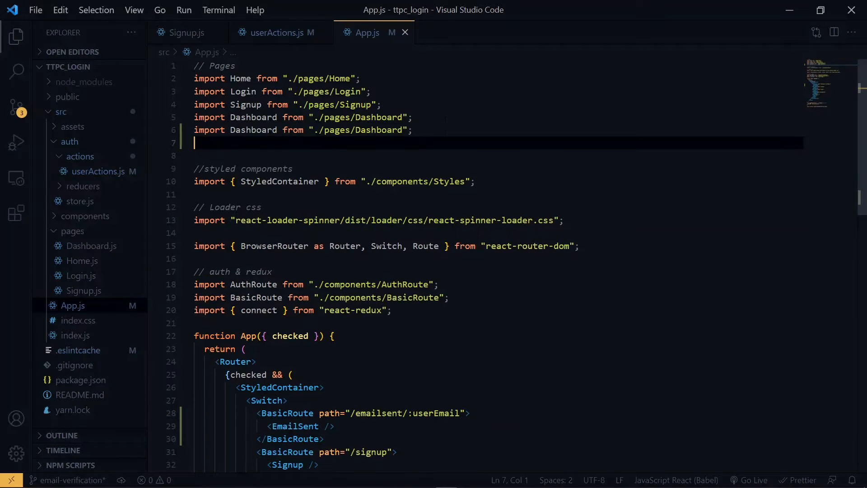
Import EmailSent from "./pages/EmailSent" in App.js
type("EmailSent")
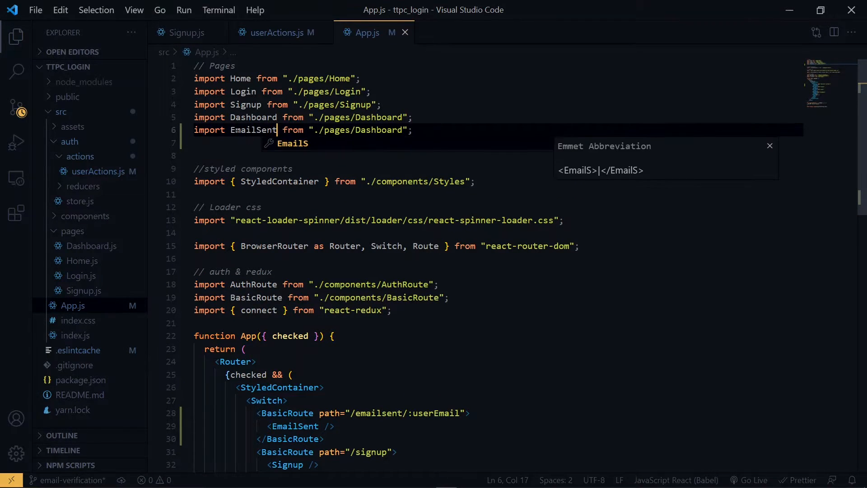
type("EmailSent")
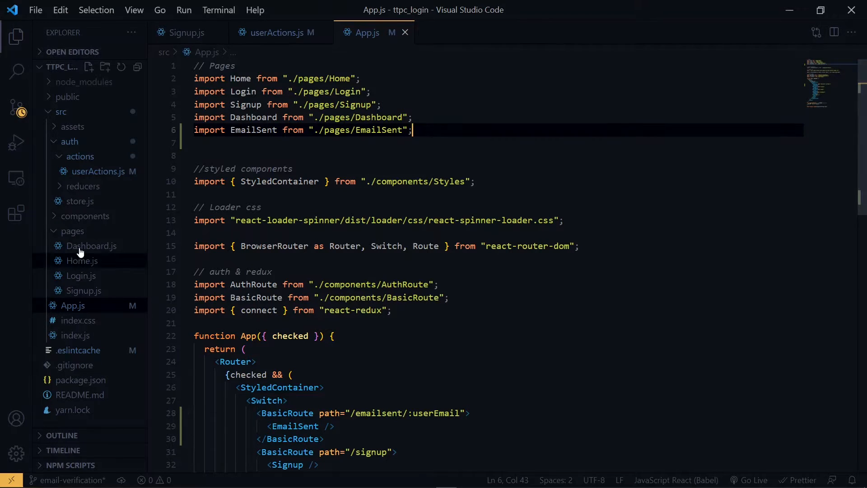
mouse_move(73, 230)
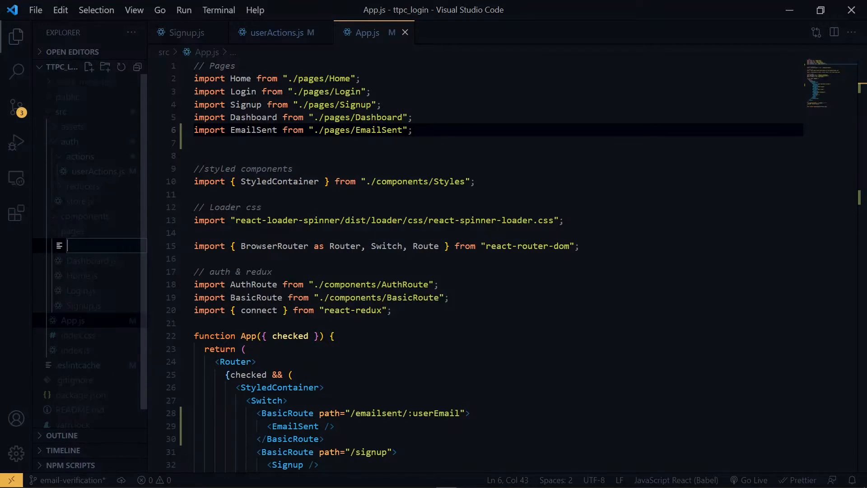
Create EmailSent.js in pages and copy all of Dashboard.js into it
type("EmailSent.js")
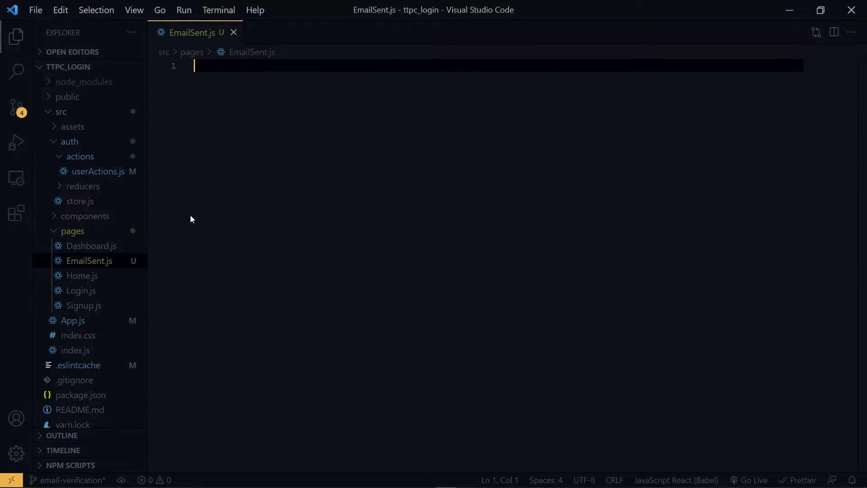
left_click(90, 246)
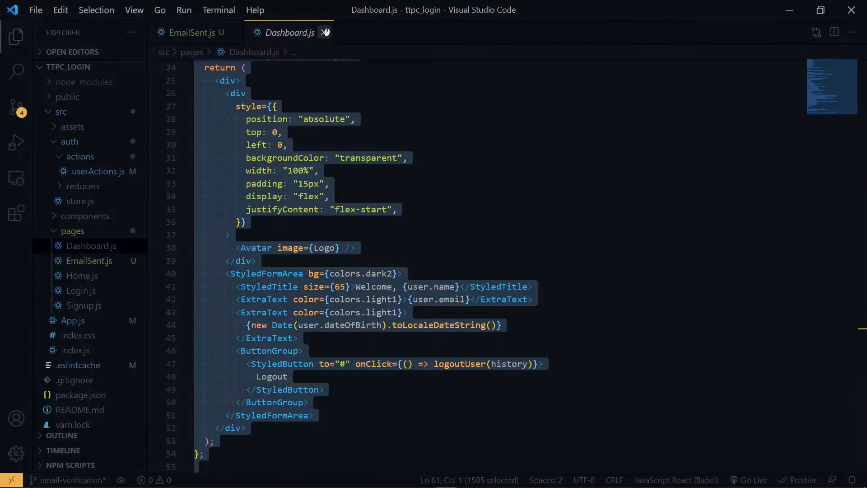
left_click(191, 32)
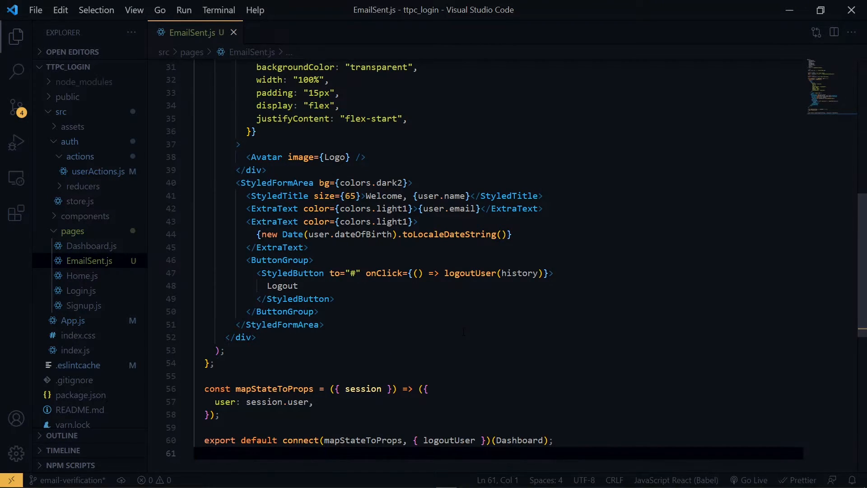
Rename the component to EmailSent and remove the auth/redux imports and destructured props
type("Email")
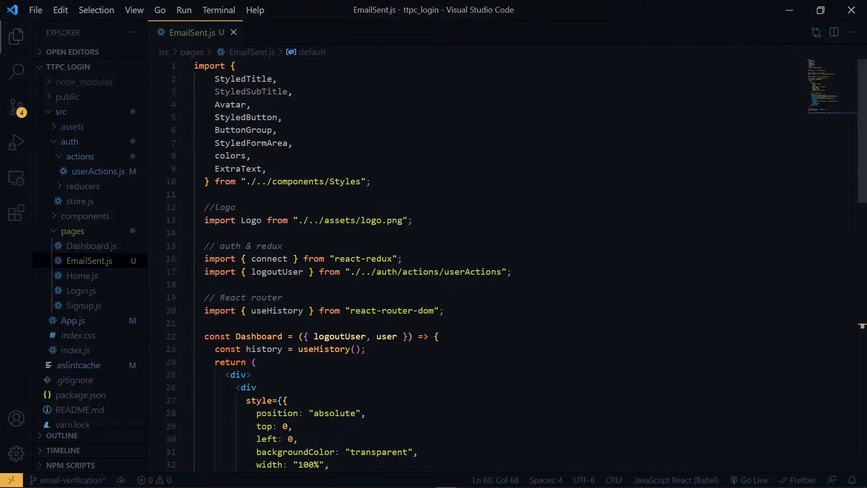
type("EmailSent")
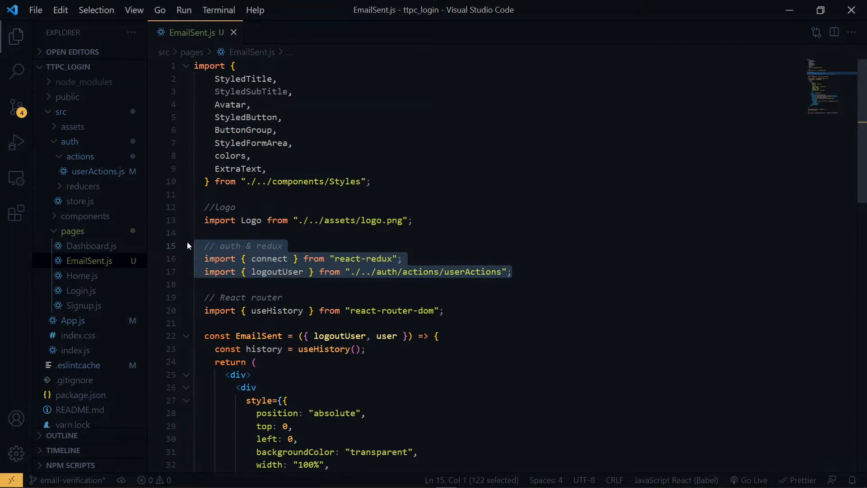
key("Delete")
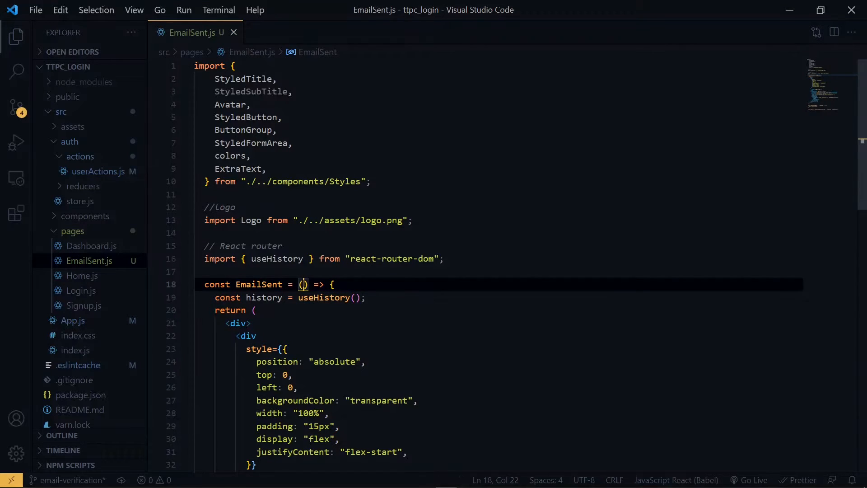
scroll("down", 3)
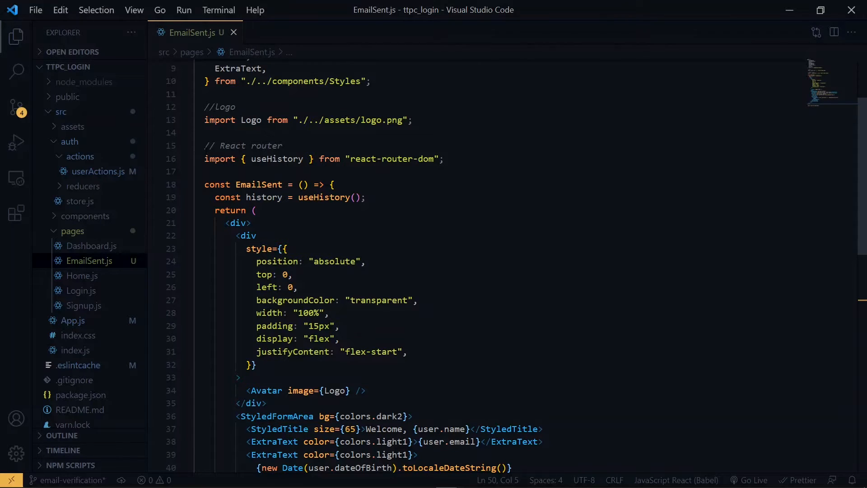
Add useParams to the react-router-dom import via IntelliSense
type(",")
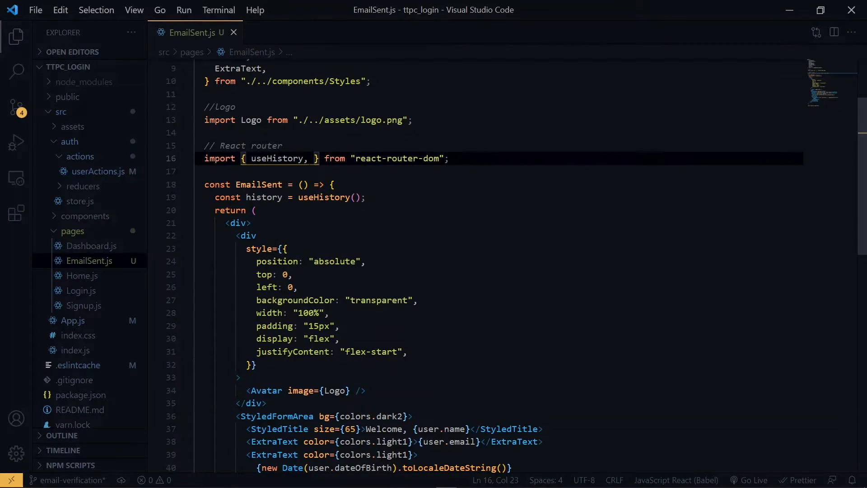
type("usePar")
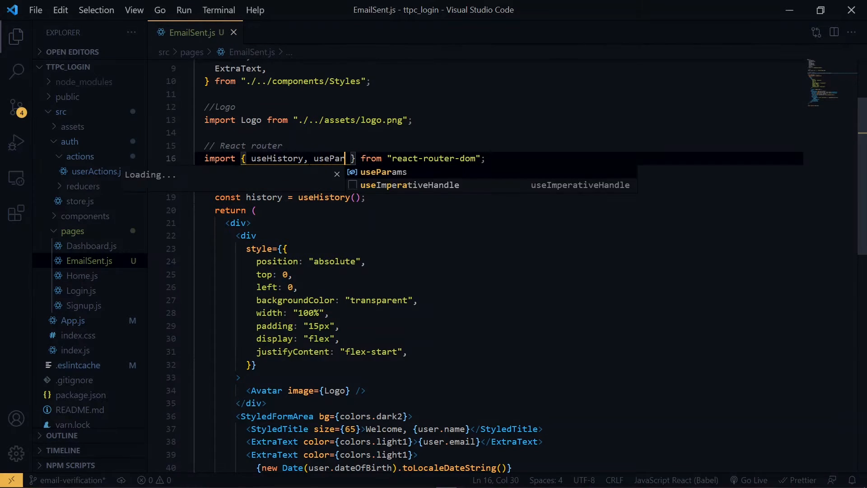
key("Tab")
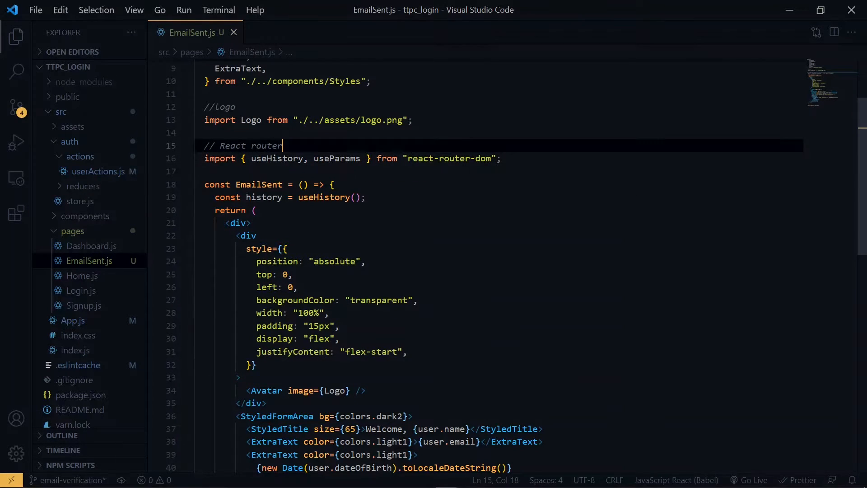
Read userEmail with const {userEmail} = useParams(); below the history line
type("const")
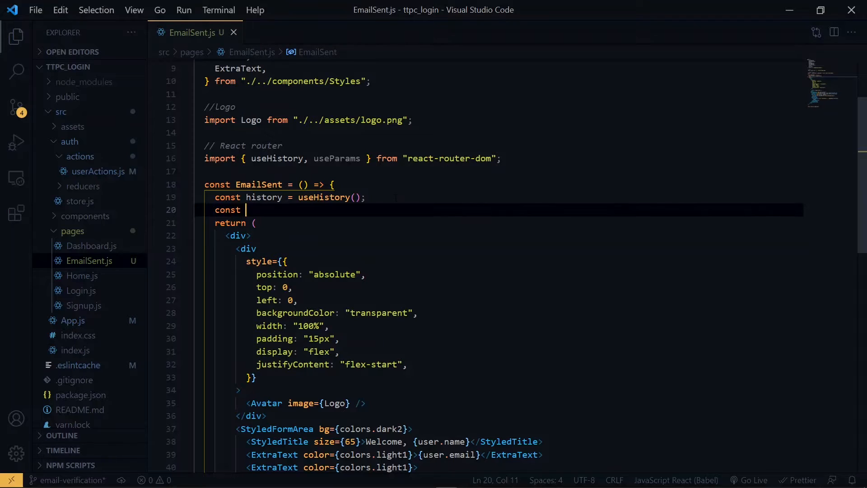
type("{userEmail}")
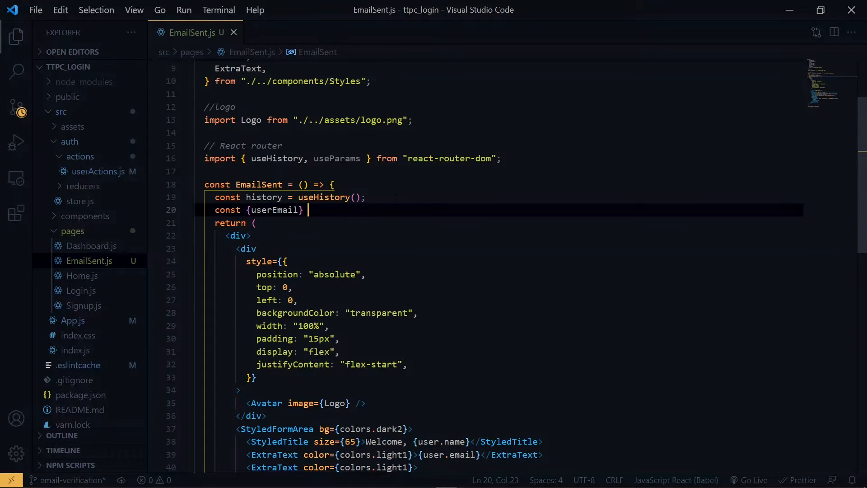
type("= use")
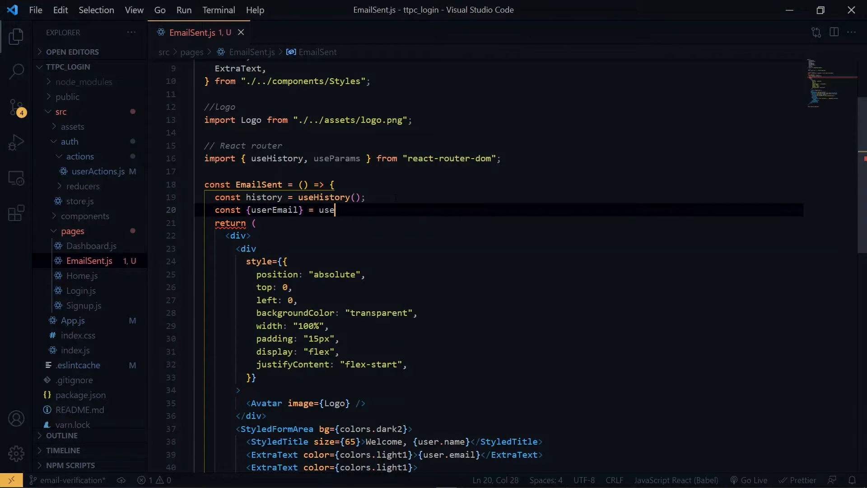
type("Params();")
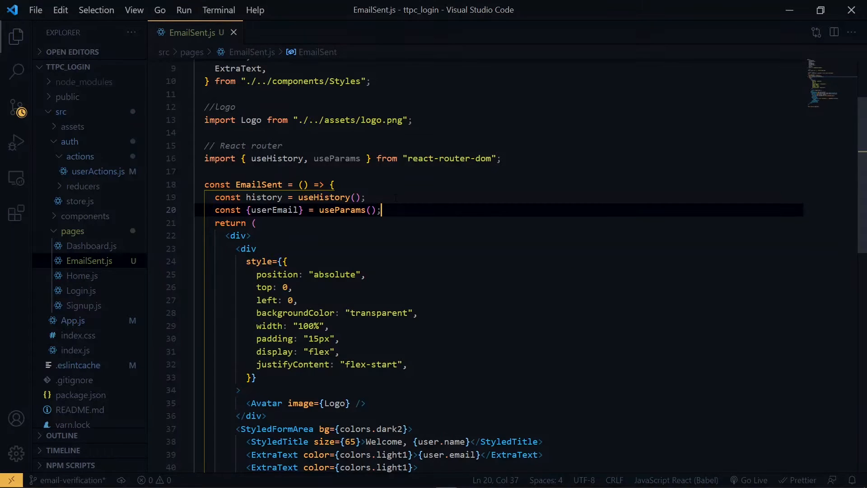
key("Enter")
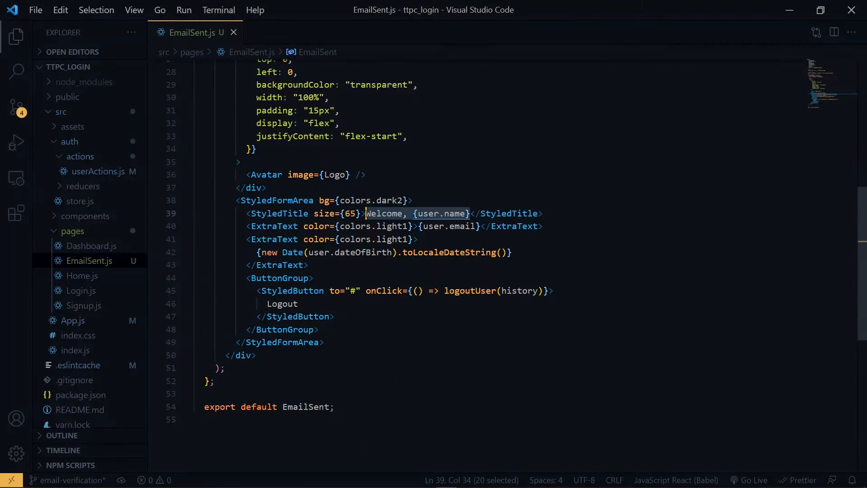
Write the Account Confirmation title and the 'confirmation link has been sent to your email' message
type("Account Con")
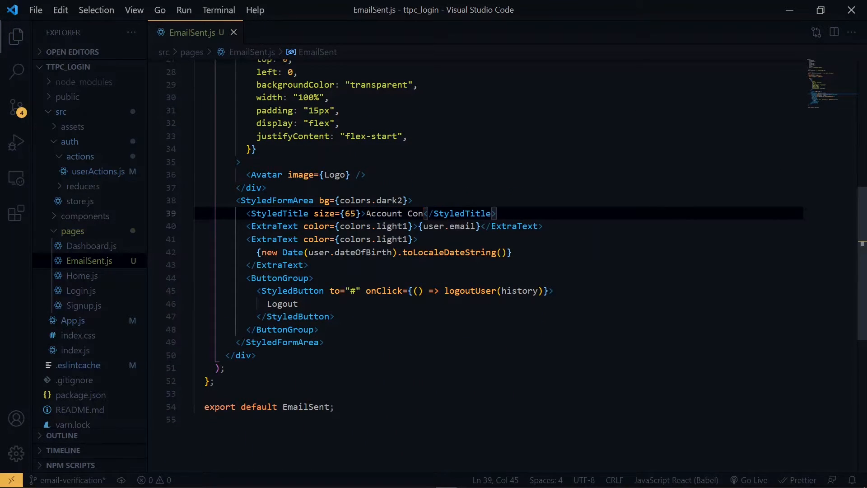
type("firmation")
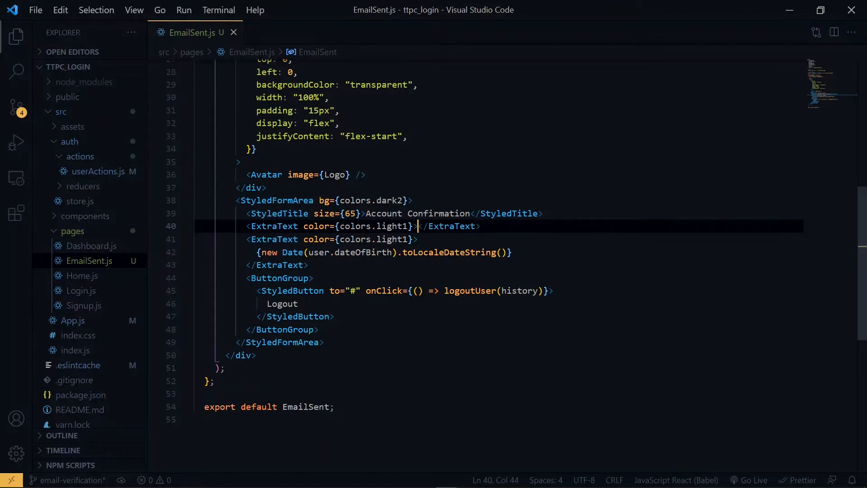
type("An email with")
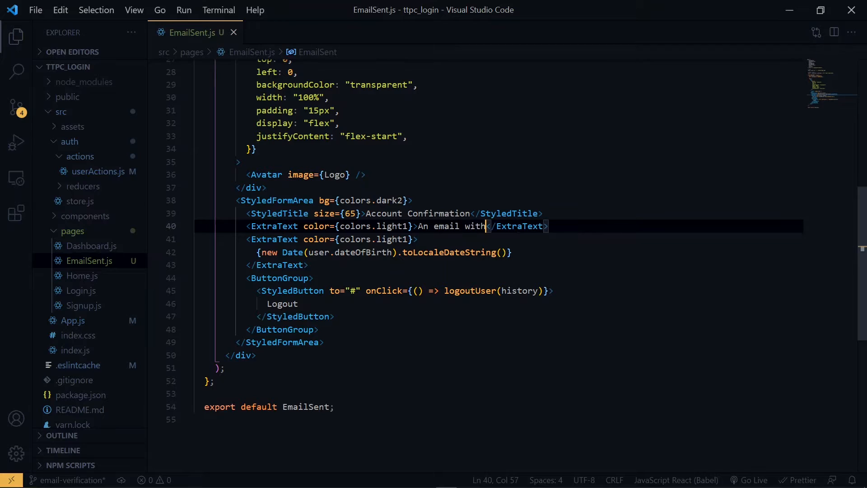
type("your account confirm")
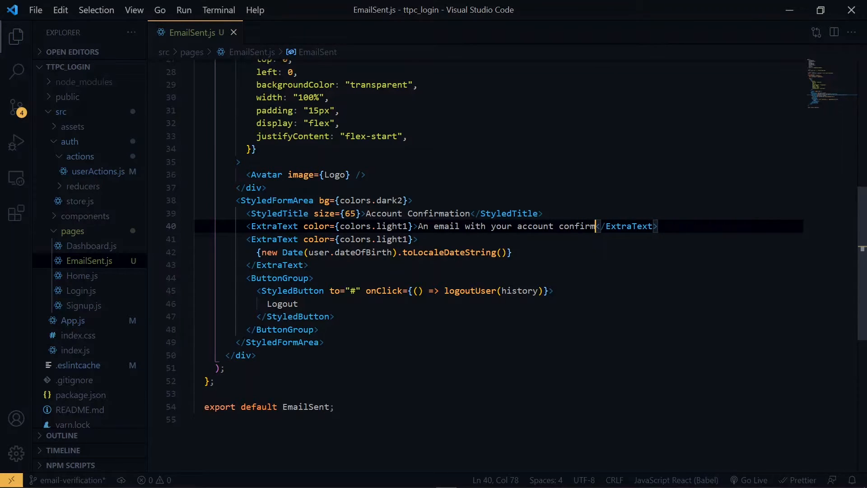
type("ation link")
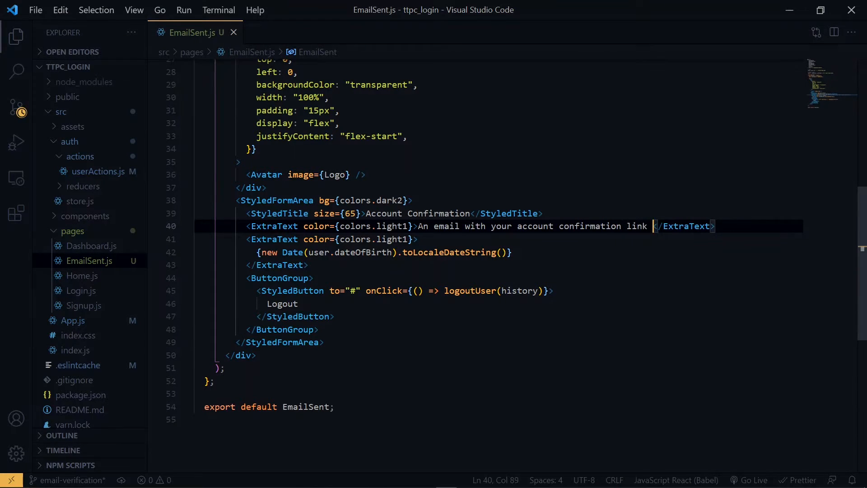
type("has been sent to")
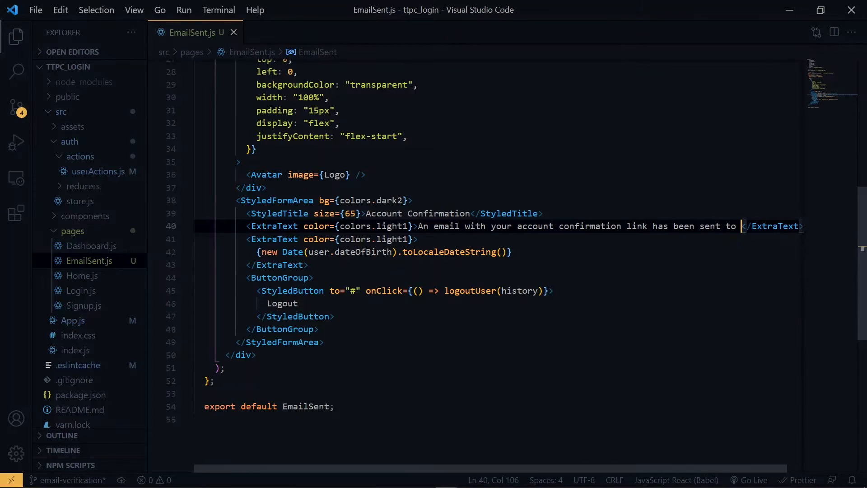
type("your email")
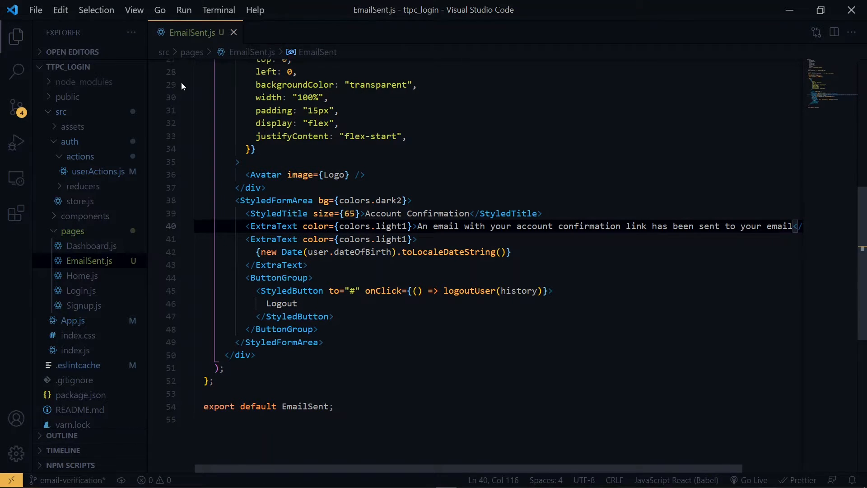
left_click(134, 10)
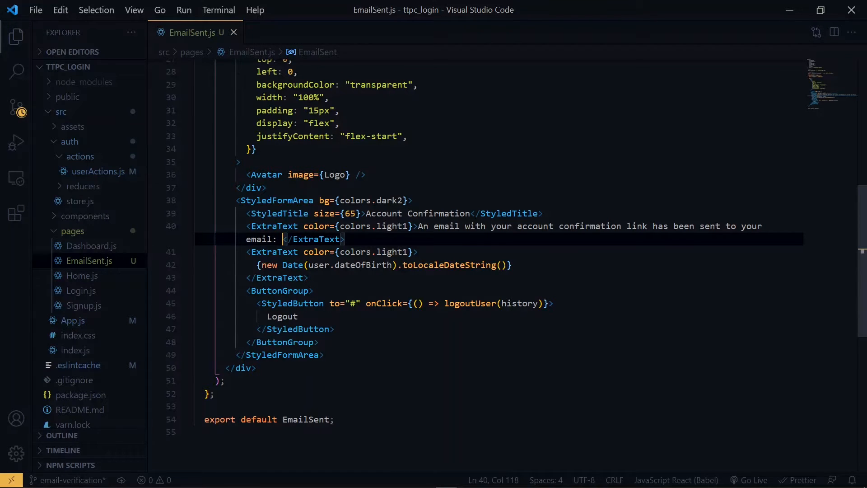
Wrap the email in a <b> tag styled with color: colors.primary
type("<b><")
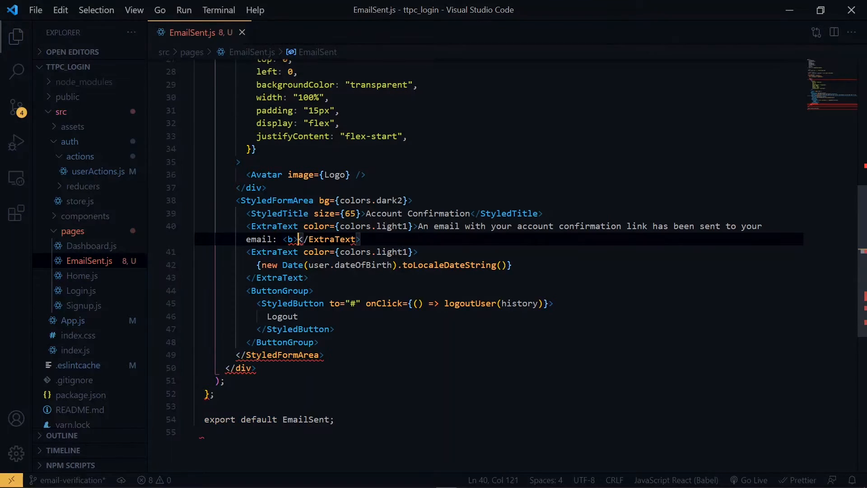
type("{userEmail}</b>")
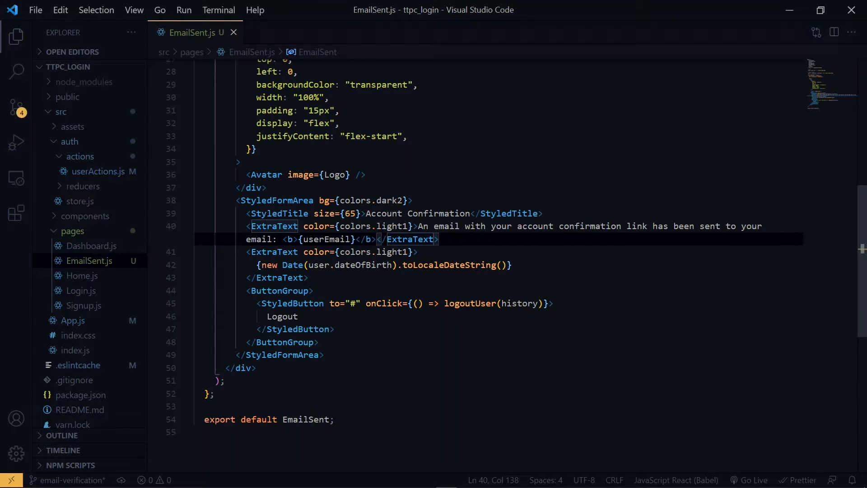
type("style={{}}")
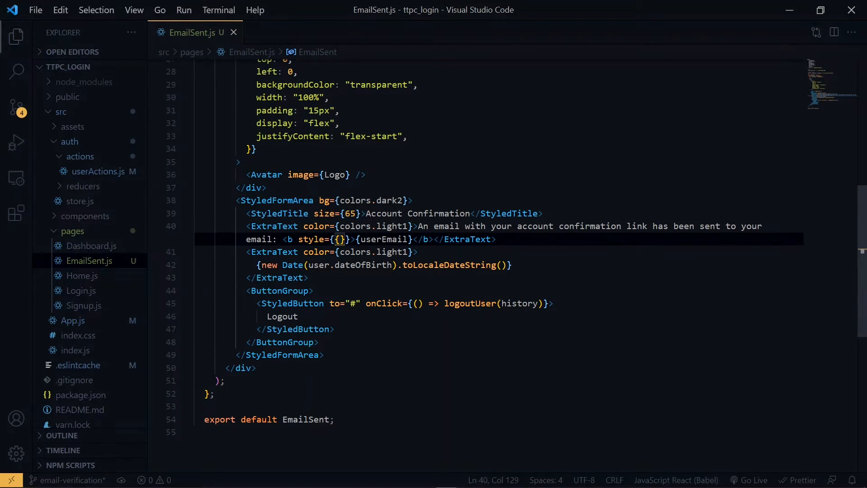
type("color: colors.")
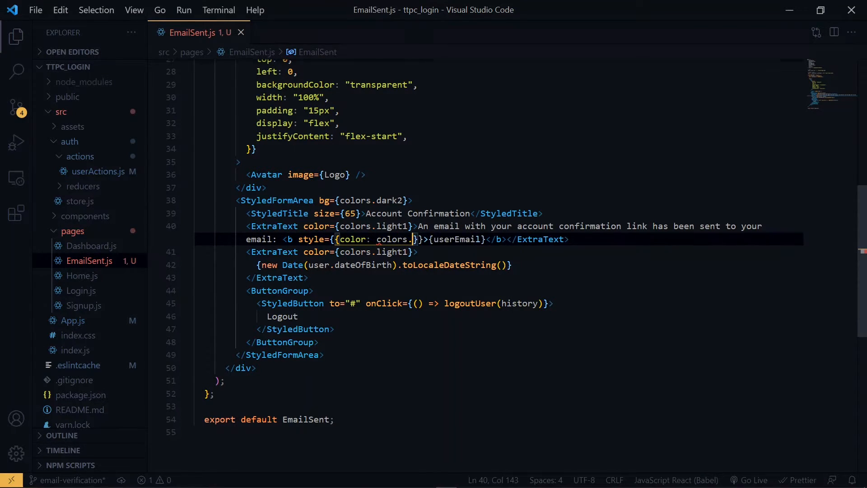
type("primary")
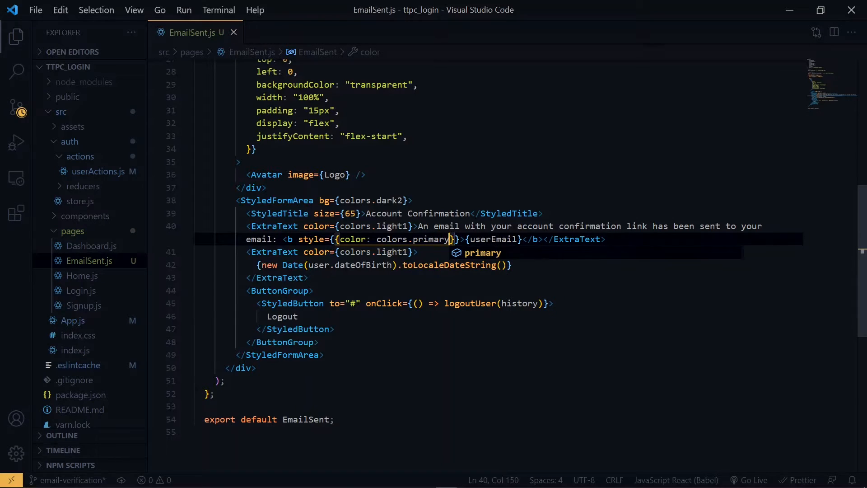
Replace the birth-date line with 'Check your email and come back to proceed!'
left_click_drag(257, 265, 511, 265)
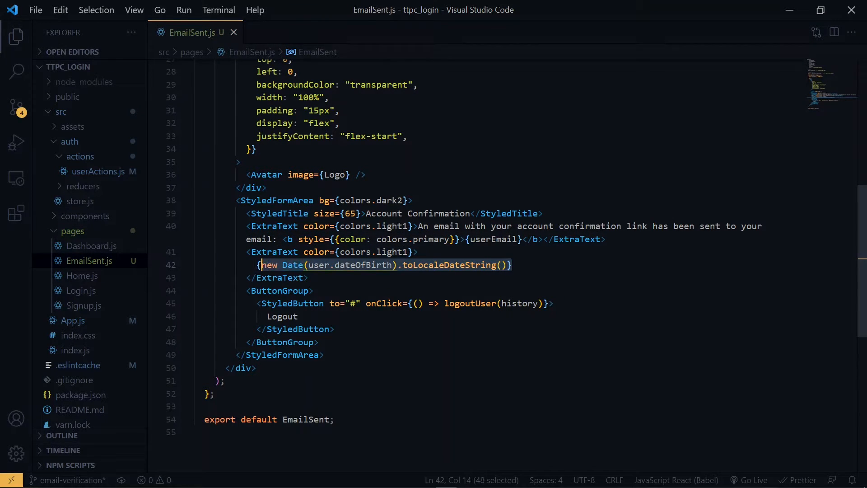
type("Check your email and come back to pr")
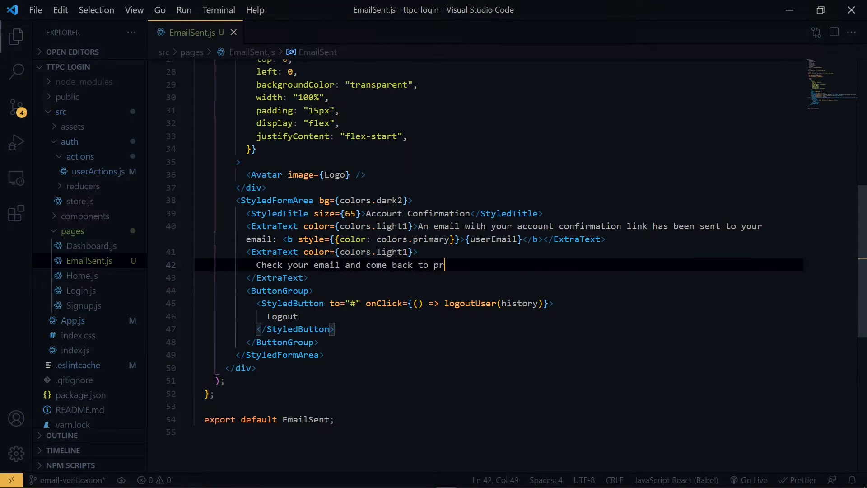
type("oceed!")
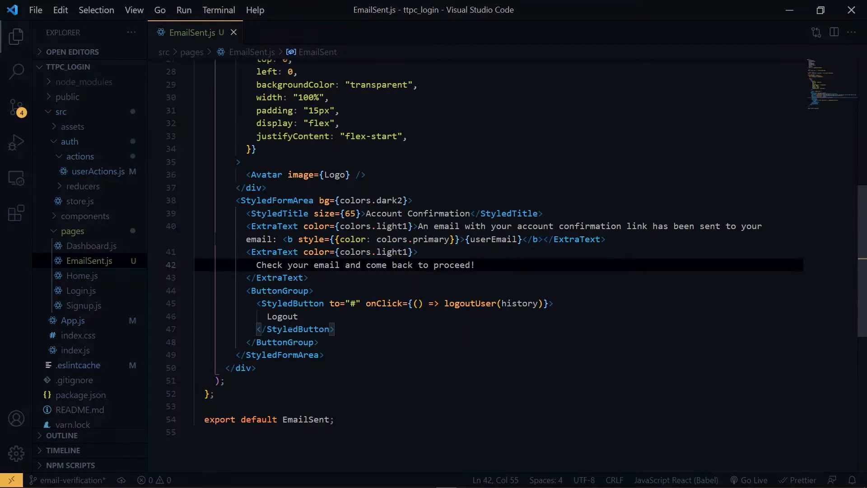
Rename the Logout button to Proceed and remove its onClick logout handler
double_click(281, 317)
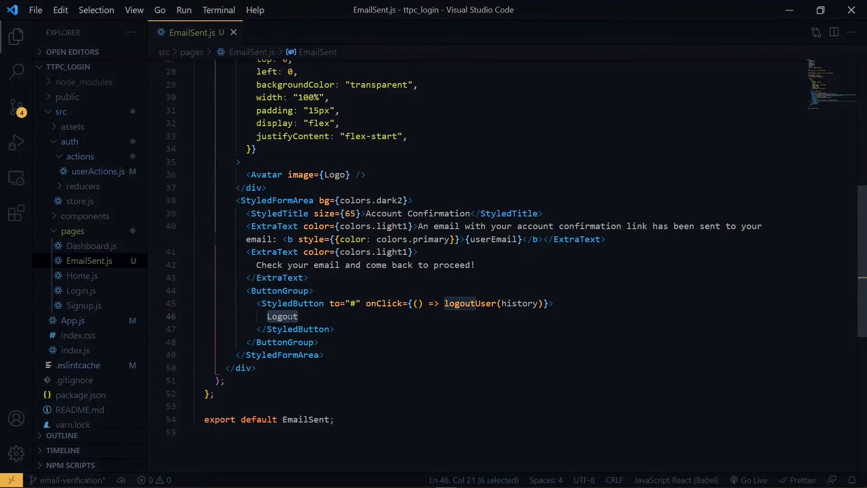
type("Proceed")
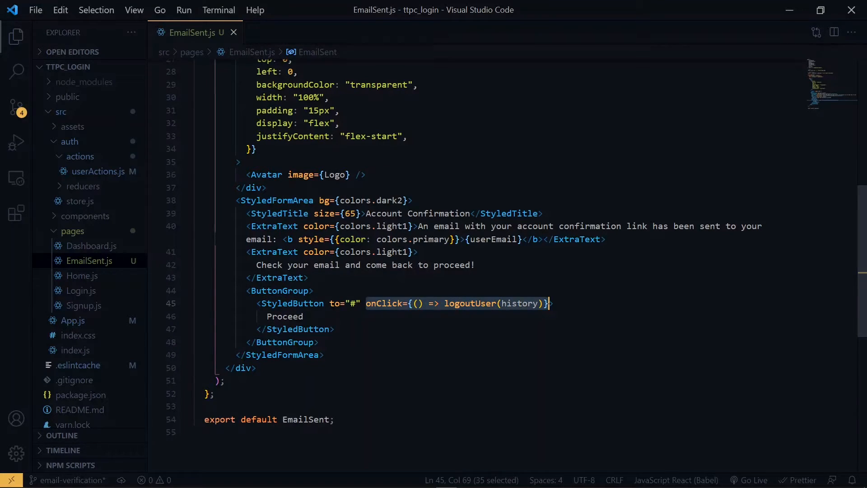
key("Delete")
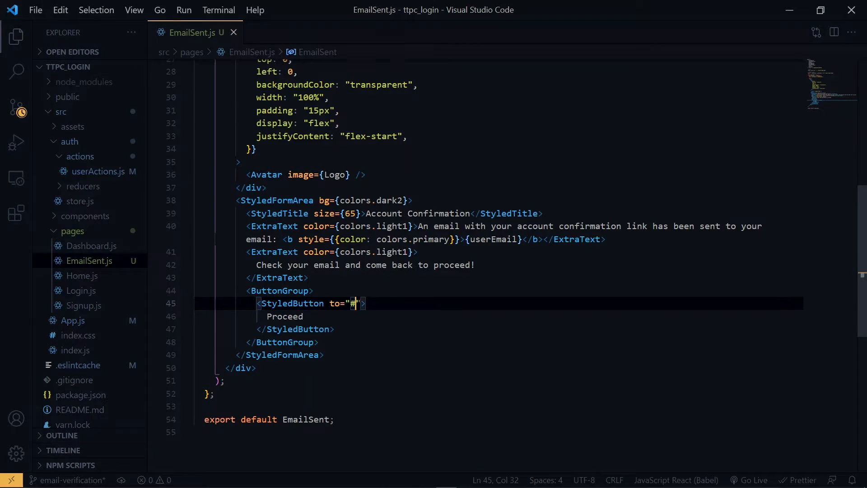
Point the StyledButton to `/login/${userEmail}`
key("Backspace")
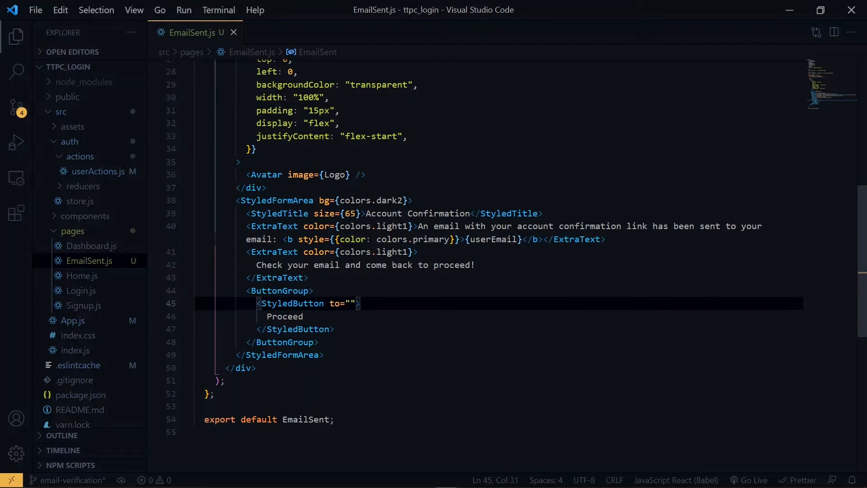
type("`/`")
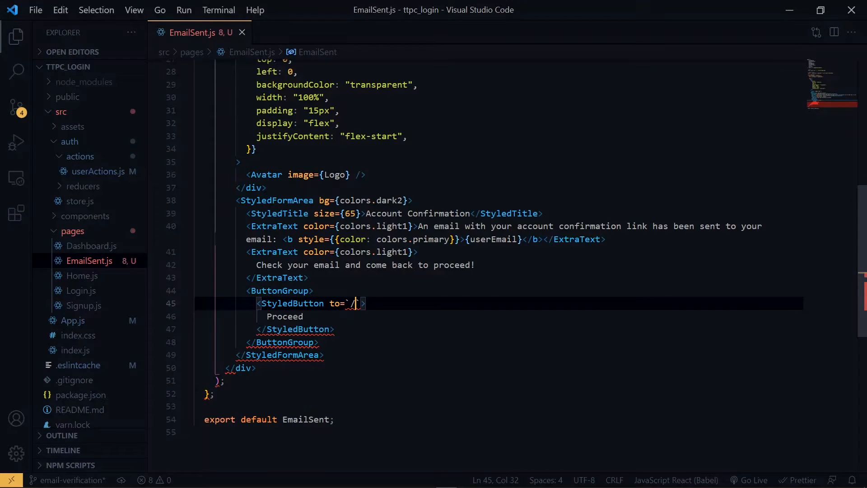
type("login/")
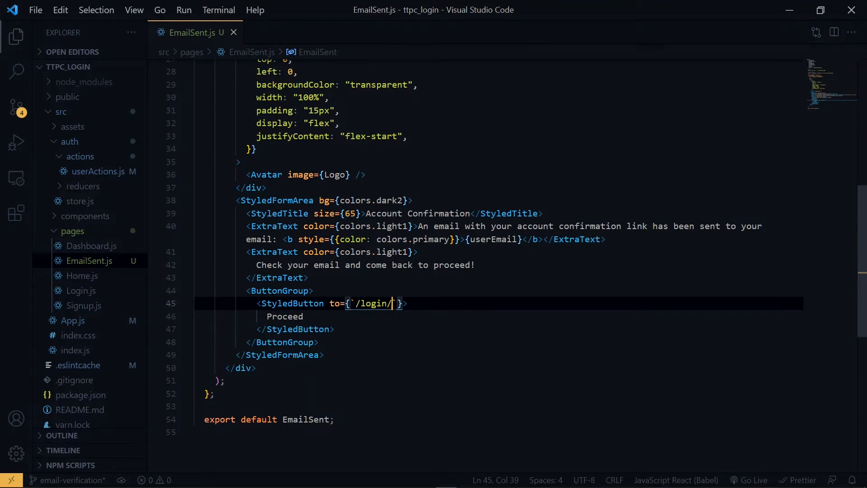
type("${userEmail}")
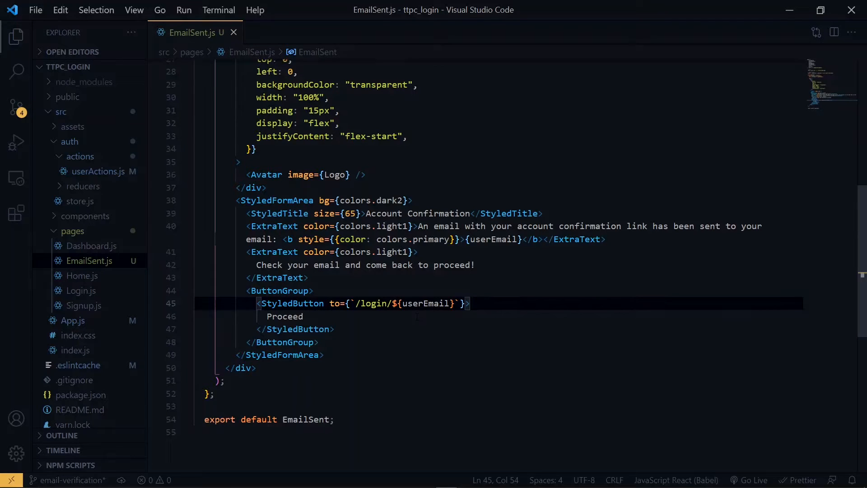
In App.js change the login BasicRoute path to /login/:userEmail
left_click(72, 320)
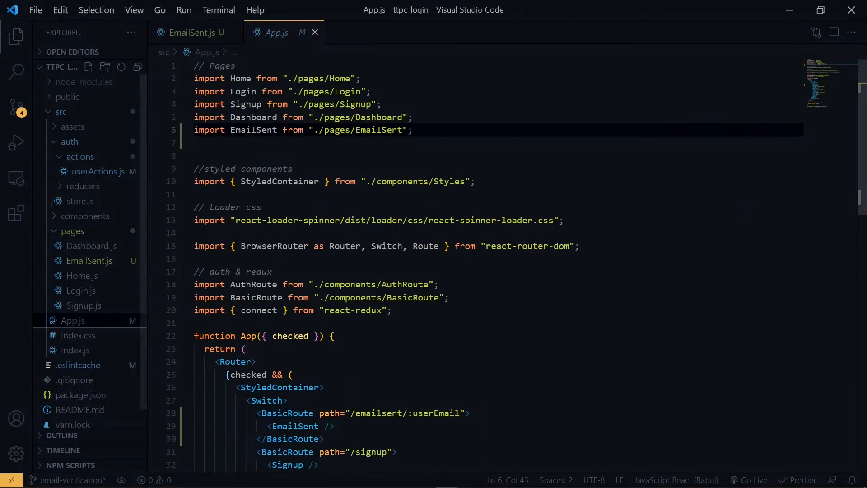
scroll("down", 3)
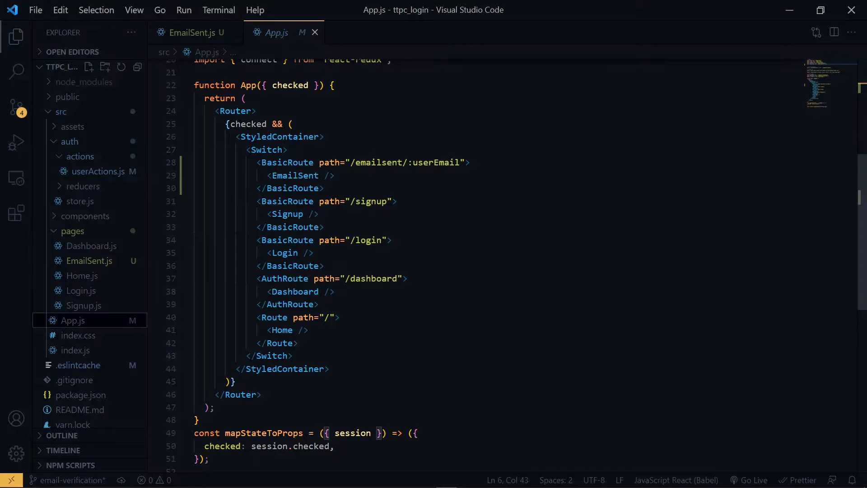
left_click(380, 240)
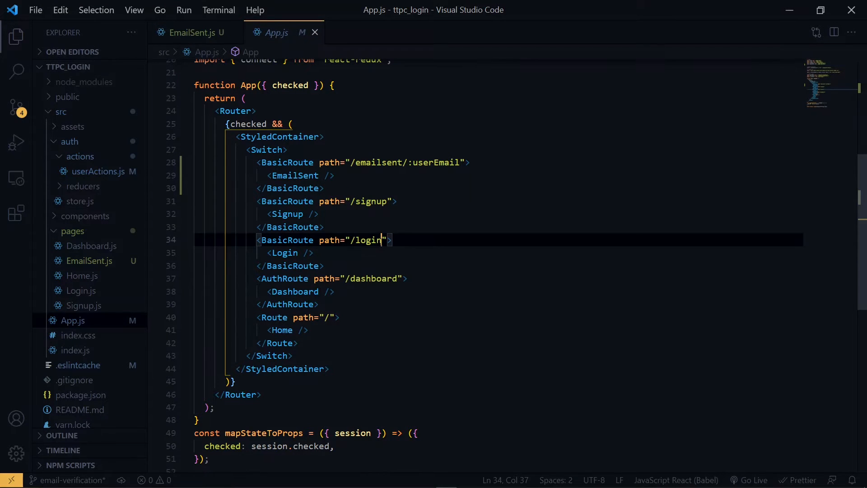
type("/:userEma")
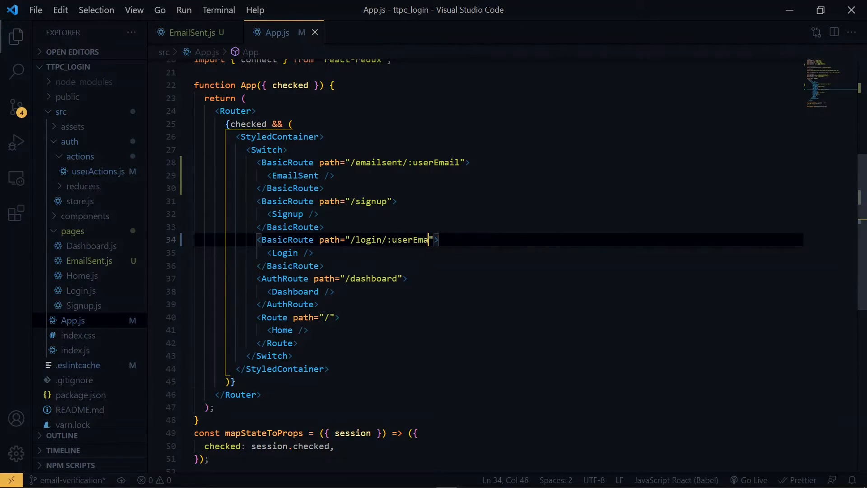
type("il")
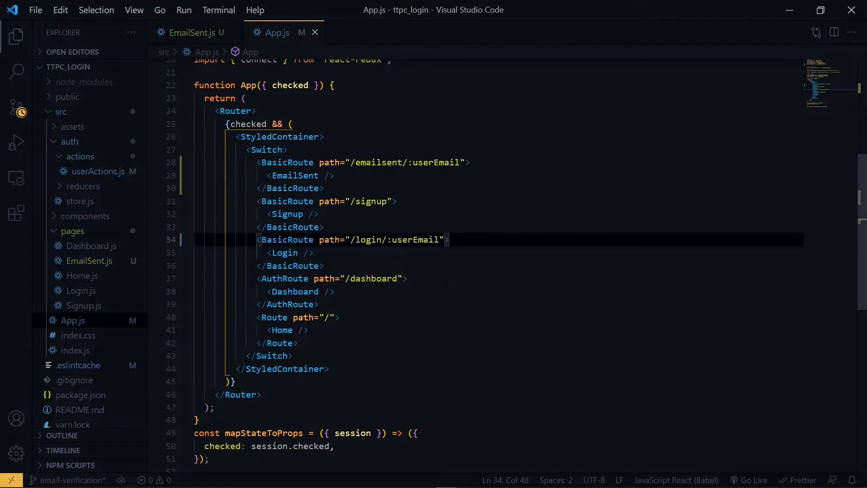
Make the route param optional with '?', then in Login.js add const {userEmail} = useParams
type("?")
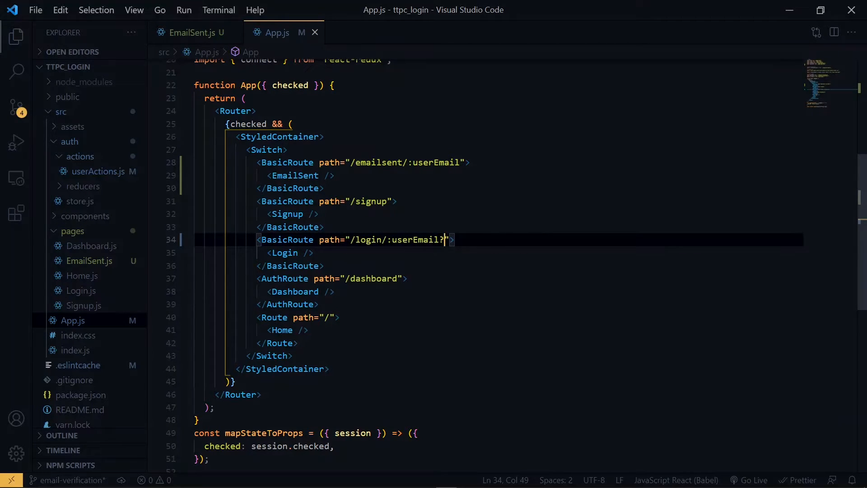
left_click(81, 290)
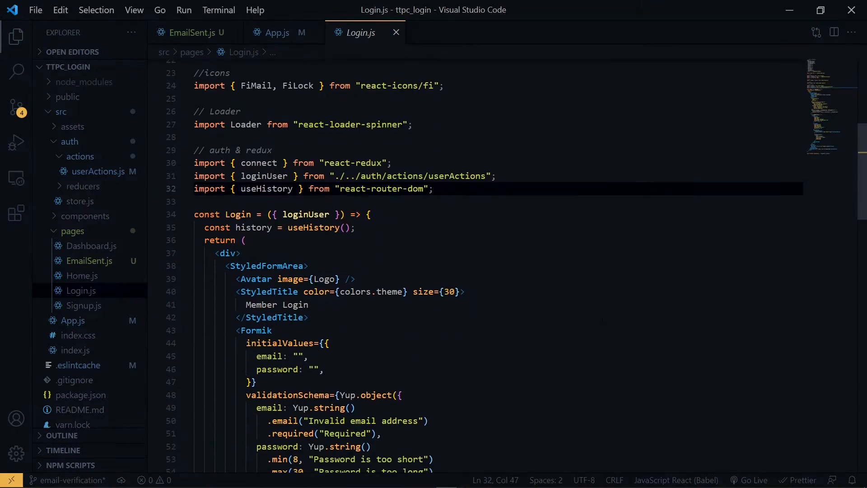
scroll("down", 3)
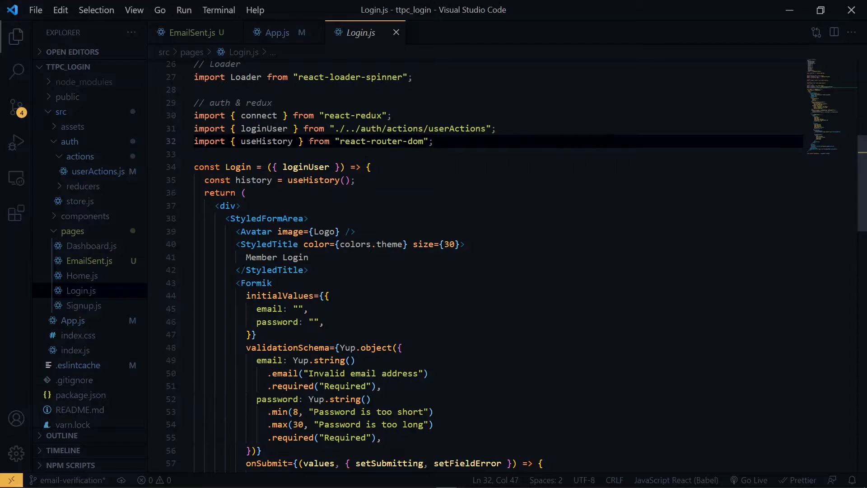
mouse_move(267, 141)
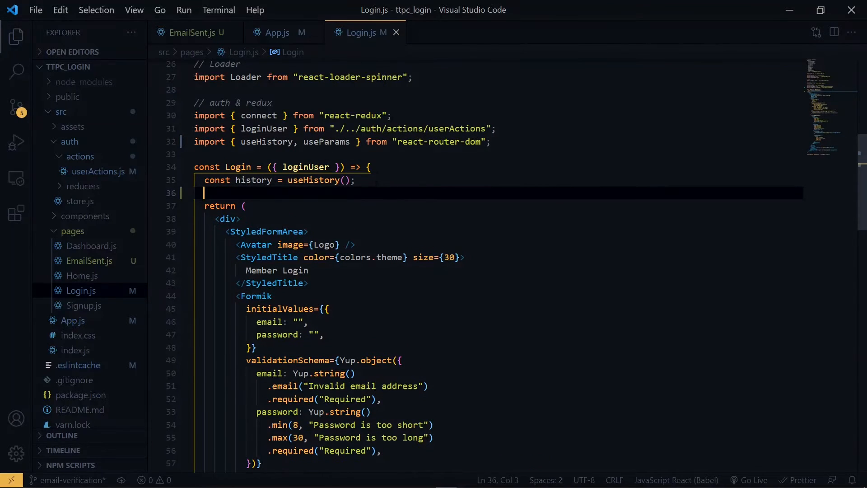
type("const {userEmail}")
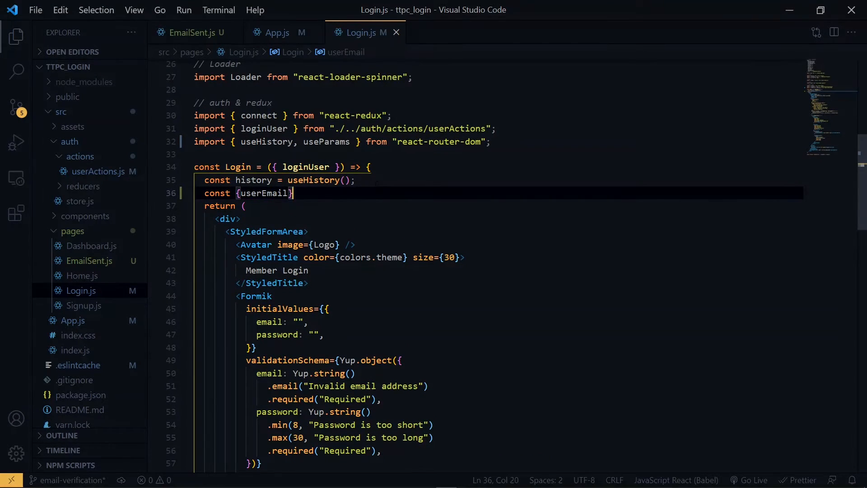
type("= useParams();")
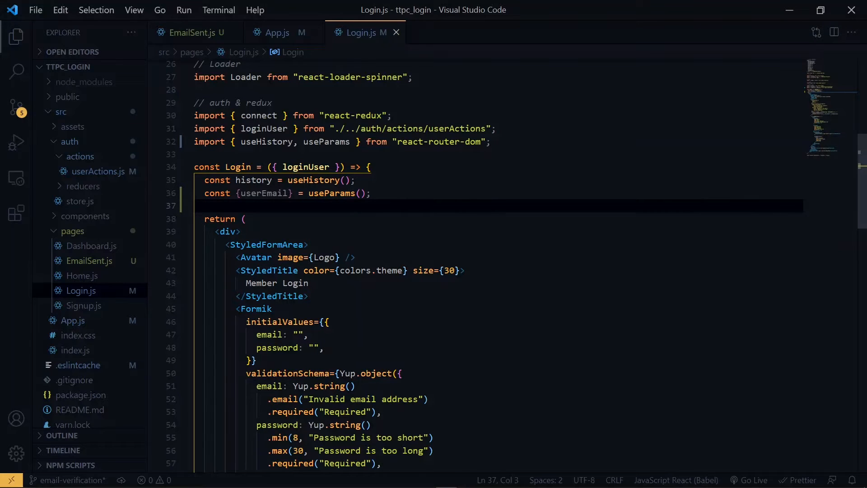
Set the initialValues email to userEmail so the field is prefilled
scroll("down", 3)
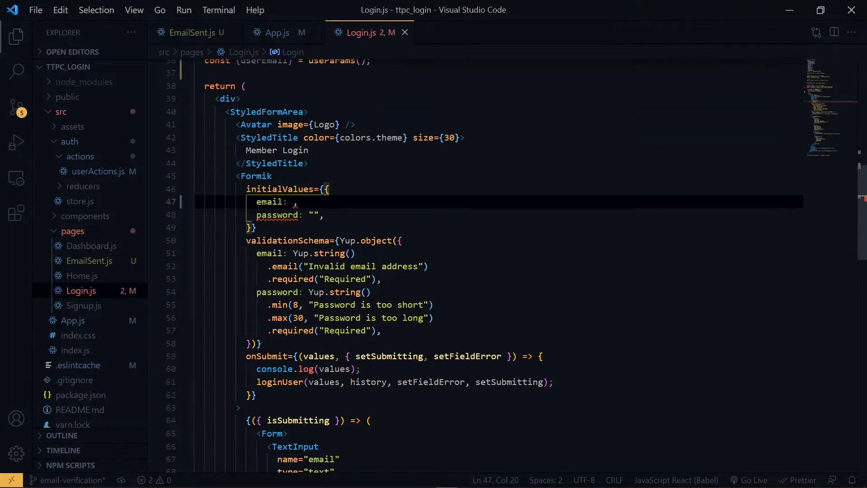
type("userEmail")
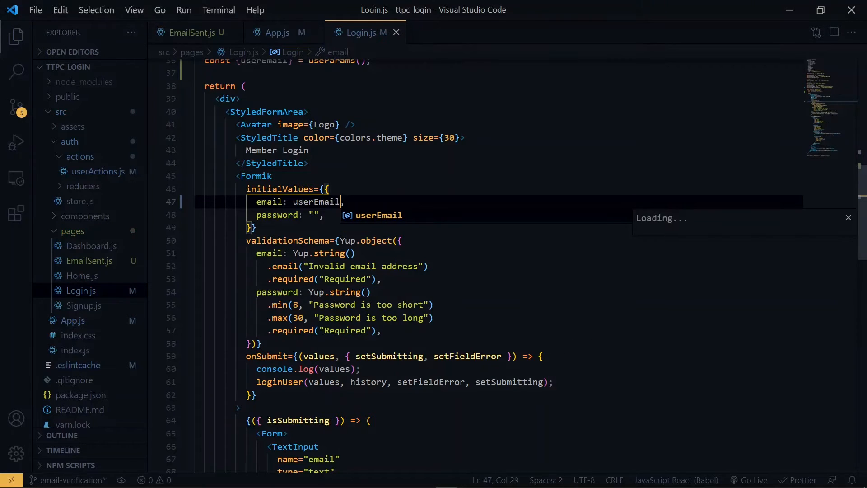
left_click(100, 172)
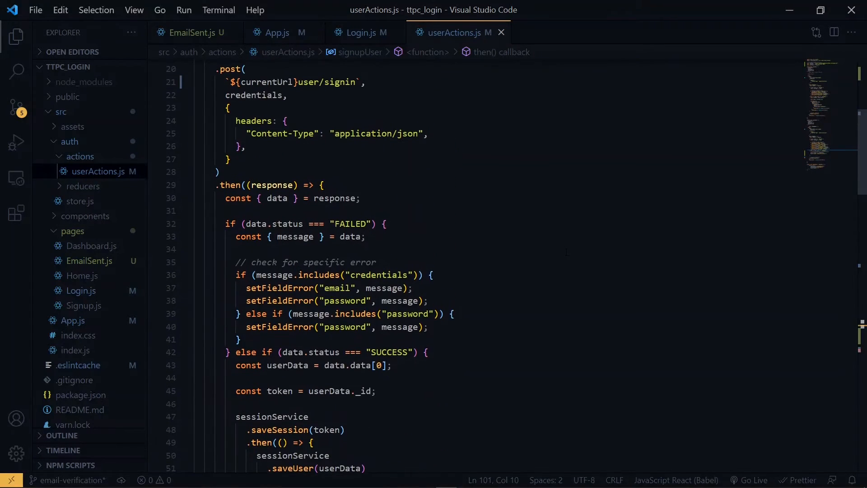
In userActions.js flag setFieldError on 'email' and match the message with .toLowerCase() before .includes('email')
scroll("down", 3)
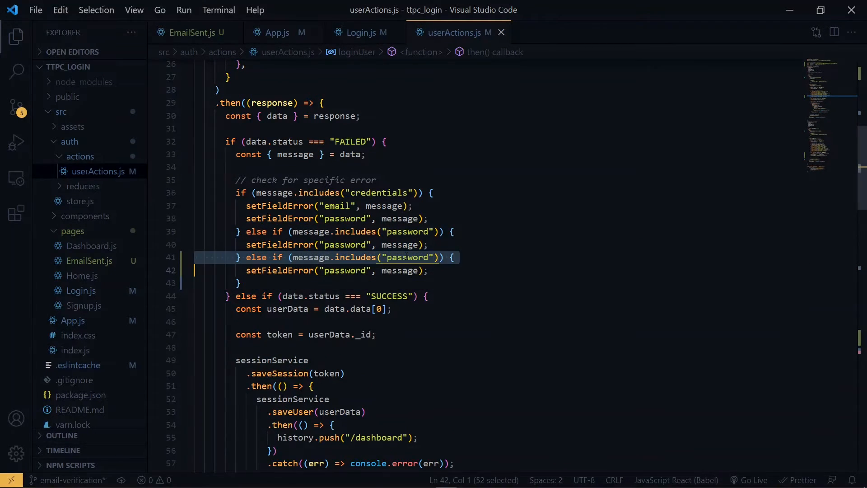
type("email")
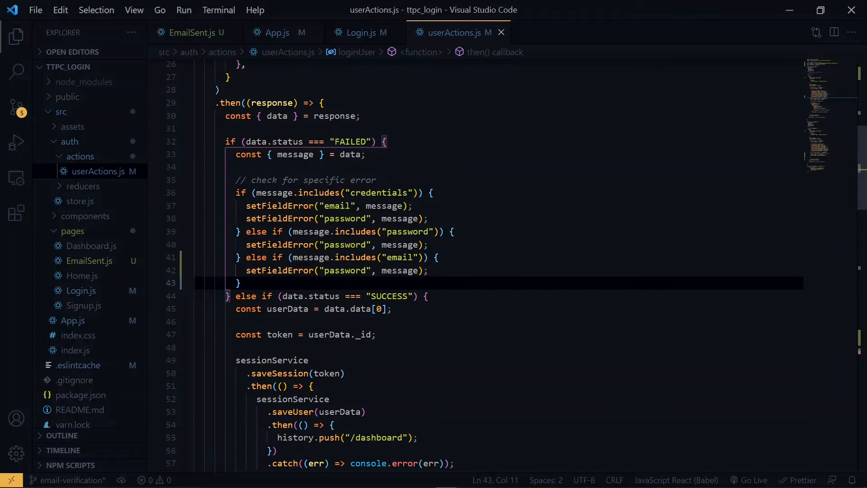
left_click(246, 282)
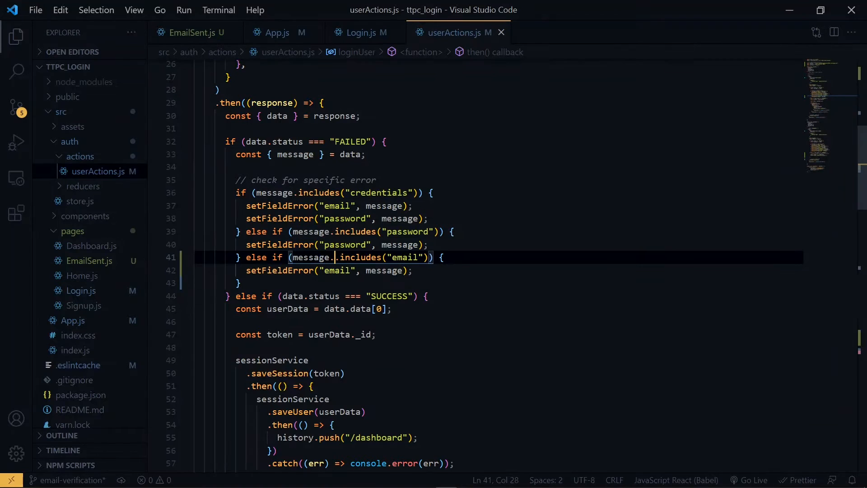
type("toLowerCase(")
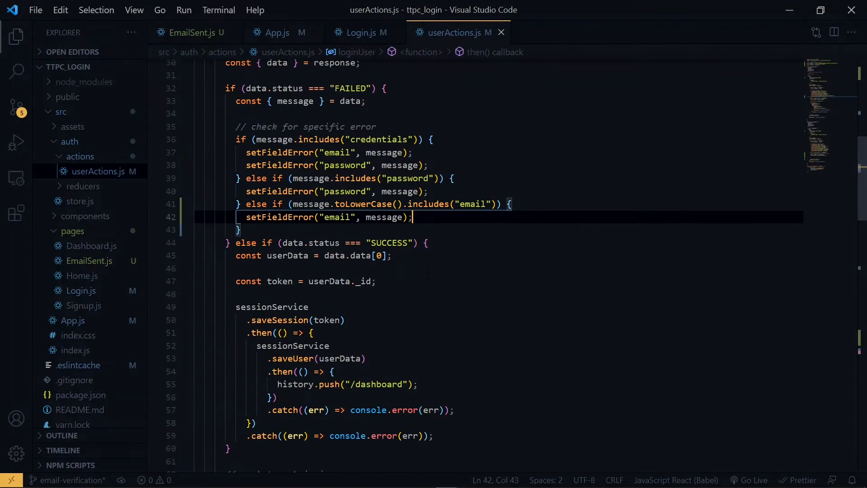
scroll("down", 3)
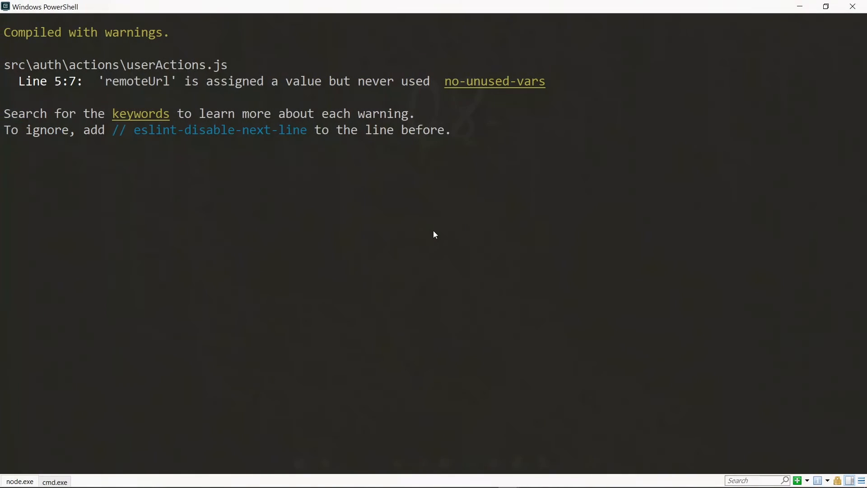
mouse_move(305, 108)
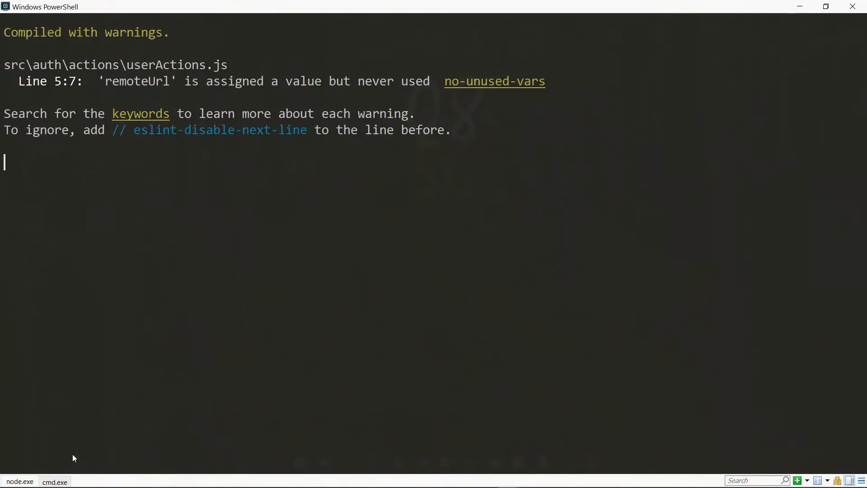
In the cmd session cd into "login_server\" and run nodemon server.js
left_click(54, 481)
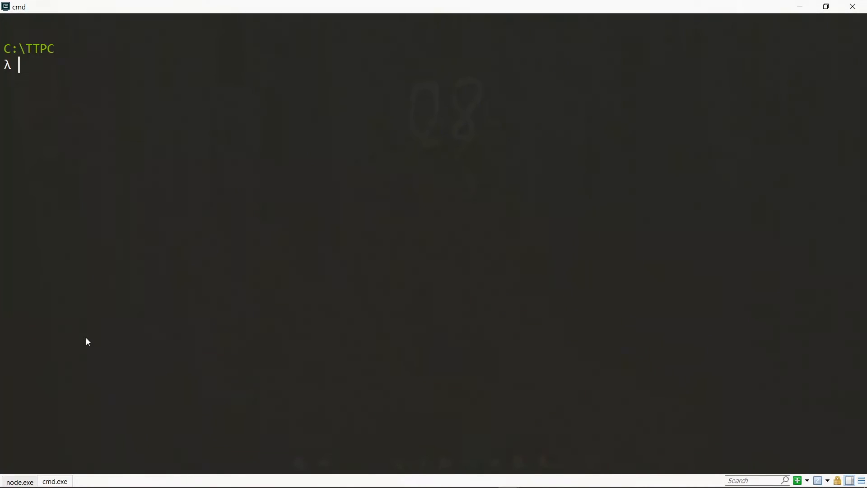
type("cd")
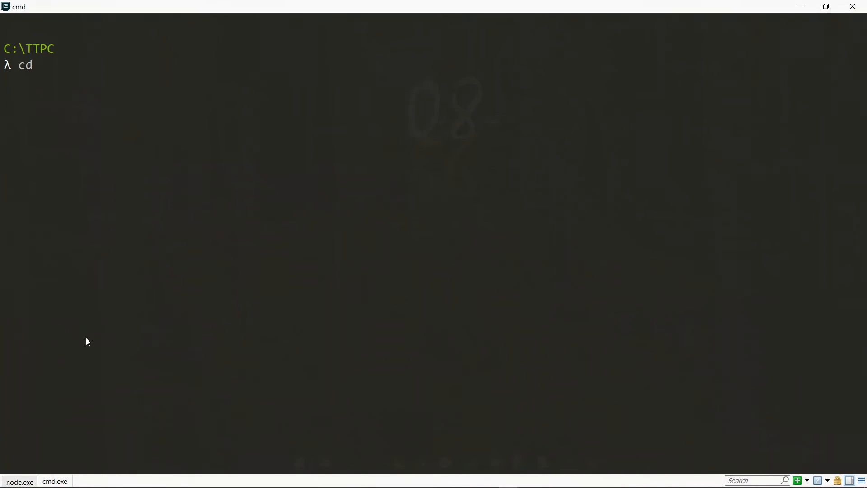
type("\"login_server\\")
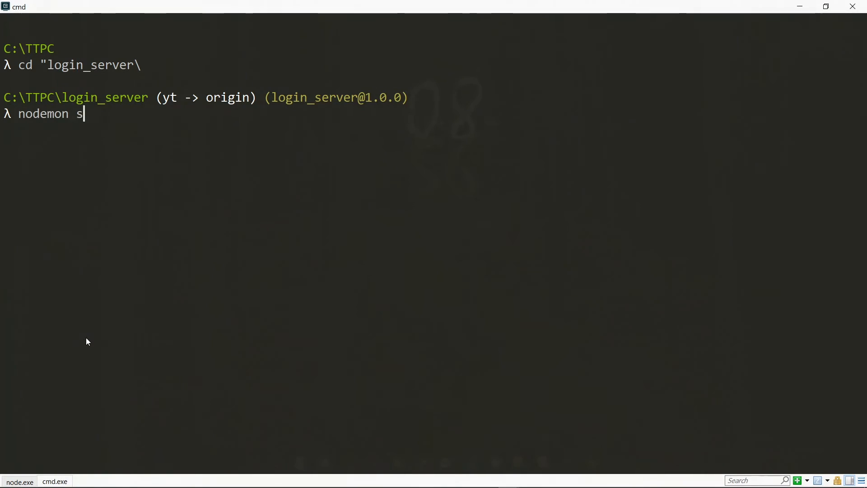
type("erver.js")
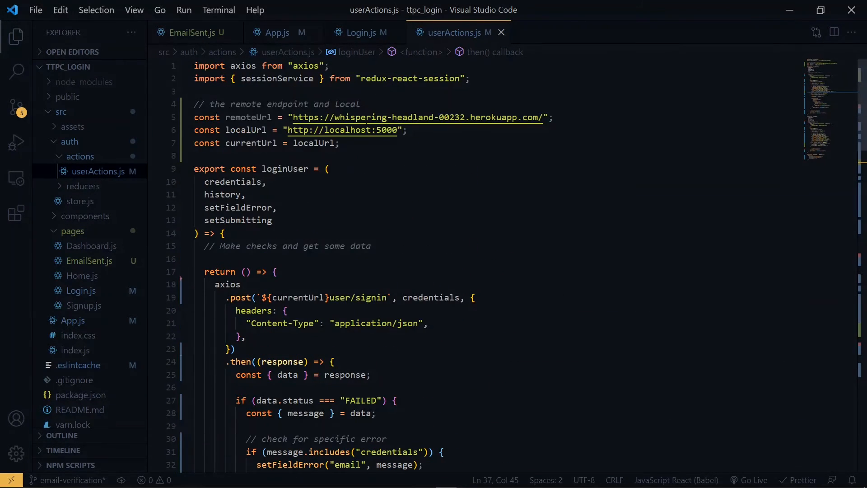
mouse_move(418, 118)
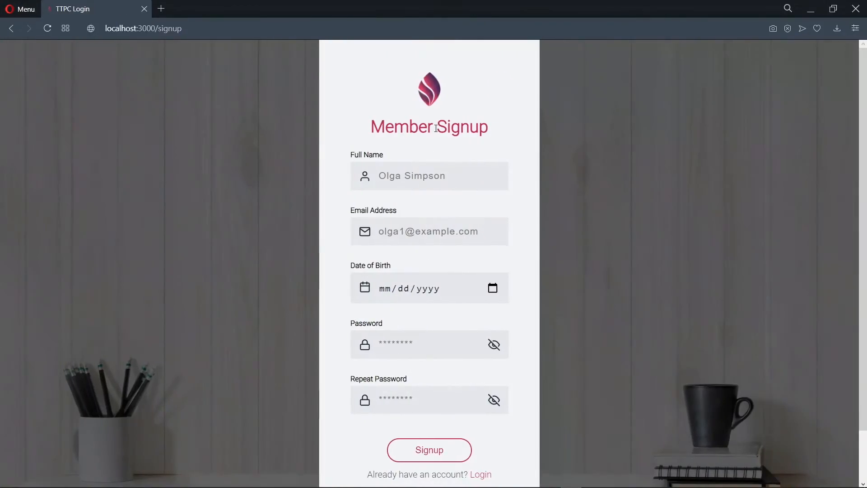
type("Jenny Ja")
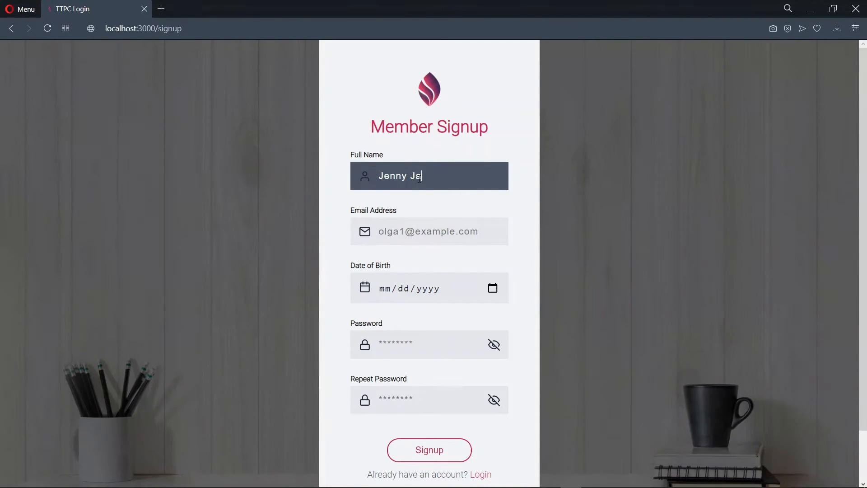
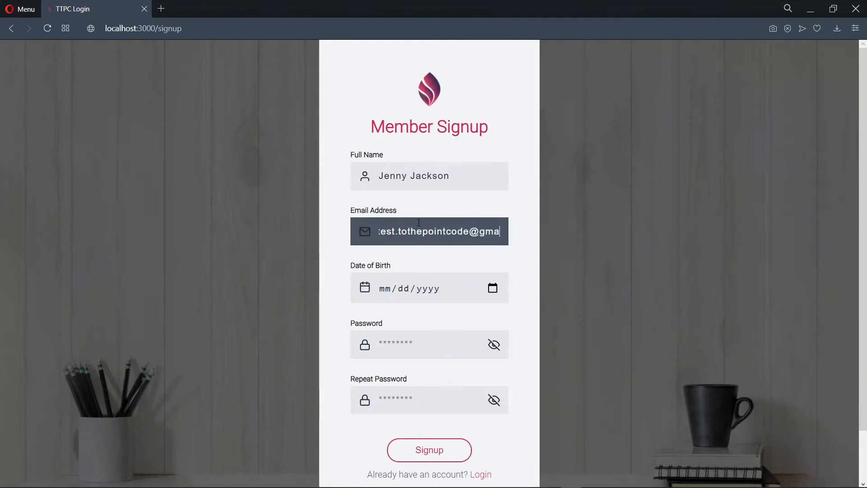
left_click(428, 288)
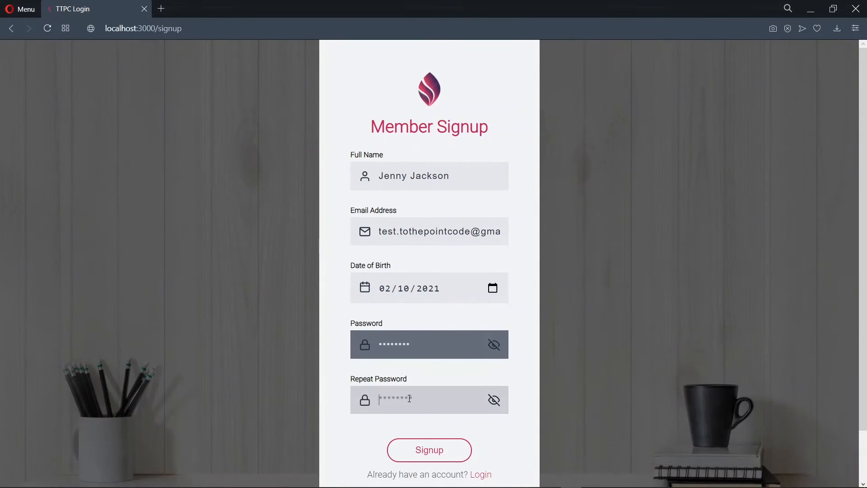
Check the repeated password with the eye icon and submit Signup to reach Account Confirmation
left_click(493, 399)
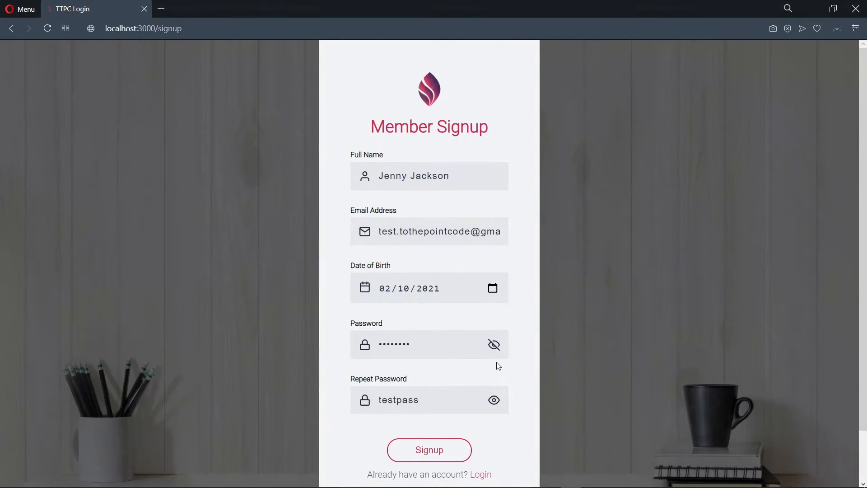
left_click(493, 400)
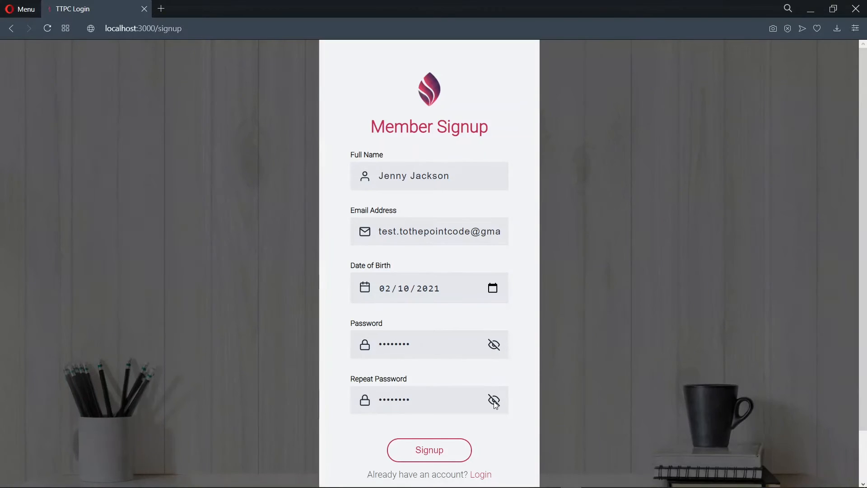
left_click(428, 450)
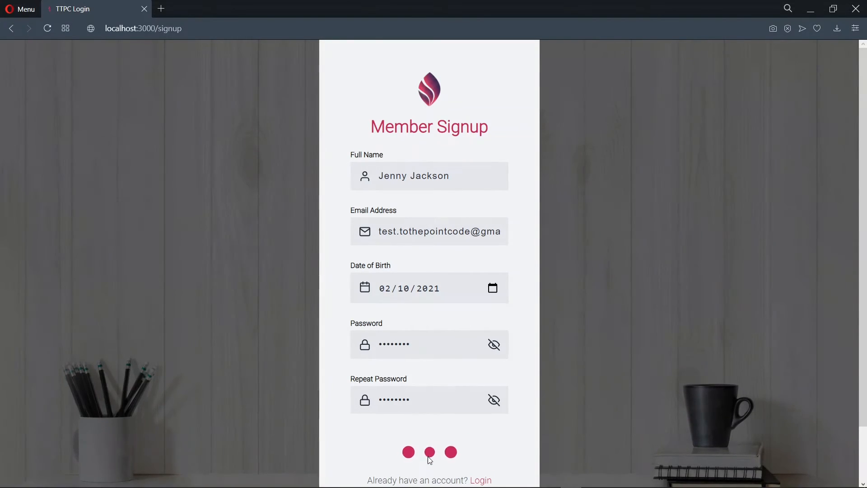
left_click(450, 453)
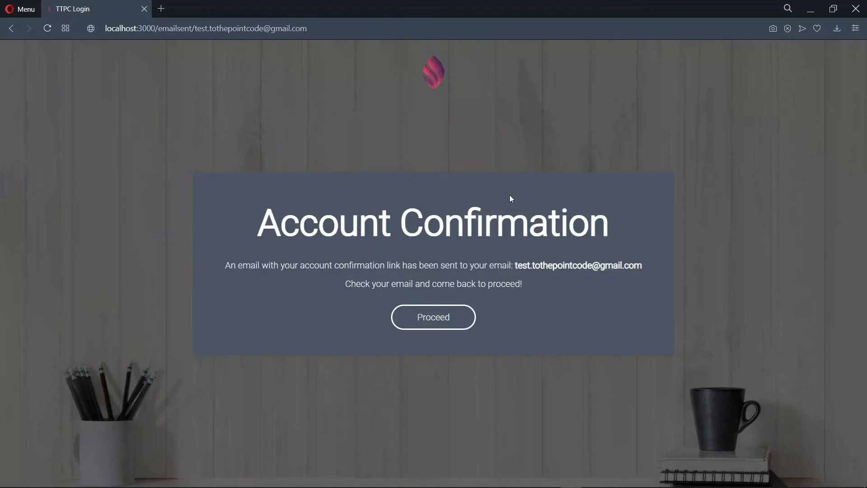
mouse_move(419, 257)
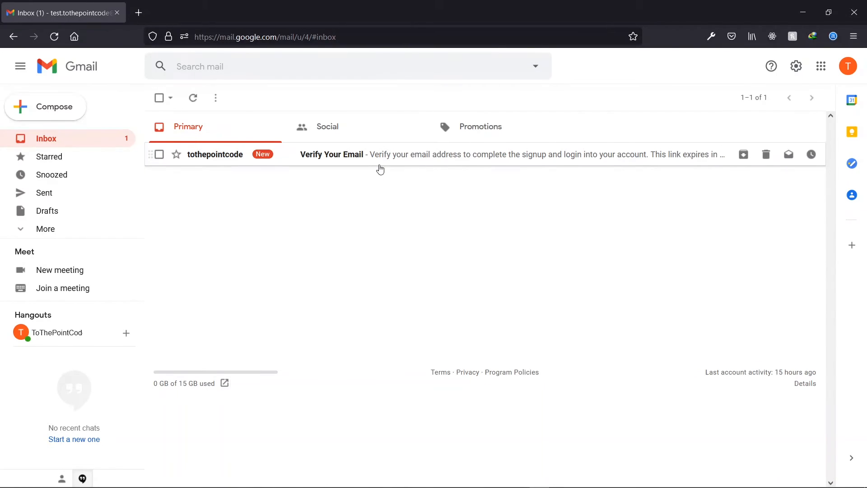
Open the newly arrived Verify Your Email message in the Gmail inbox
left_click(332, 154)
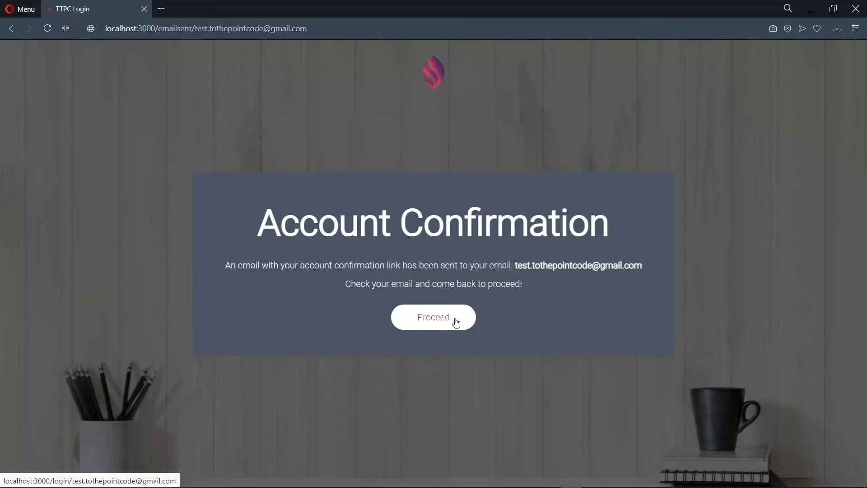
Proceed to the prefilled Member Login, enter the password and attempt Login, getting the email-not-verified error
left_click(433, 317)
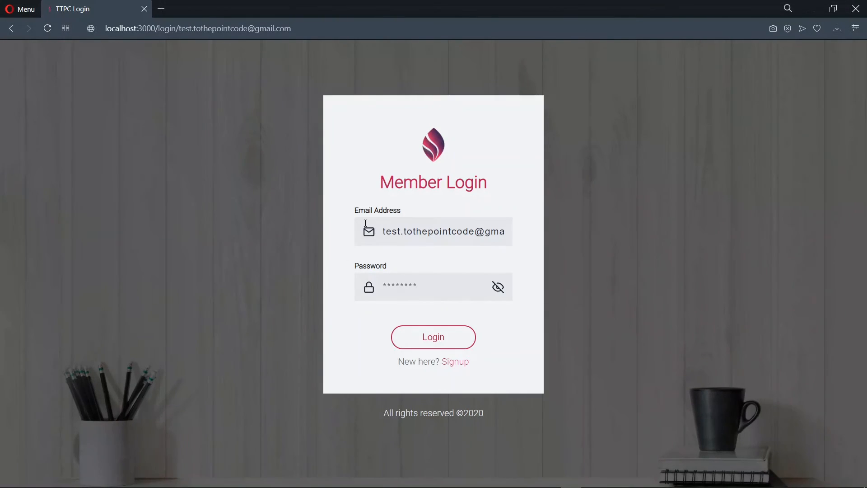
mouse_move(485, 229)
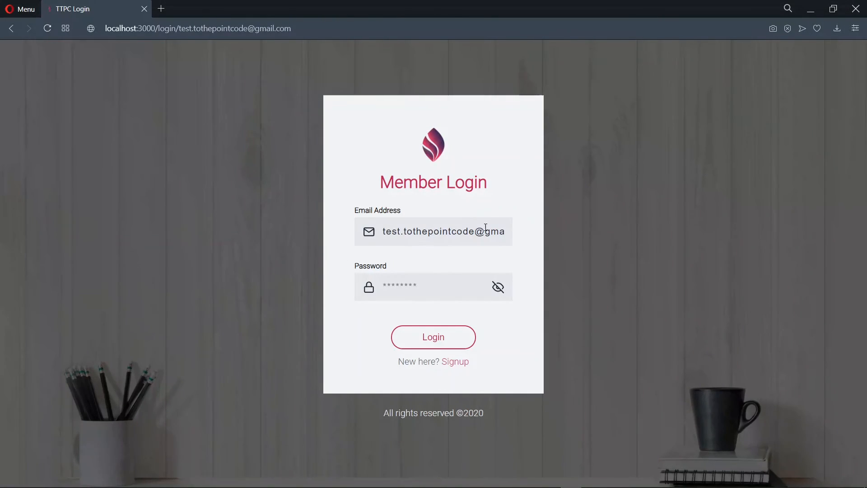
left_click(433, 286)
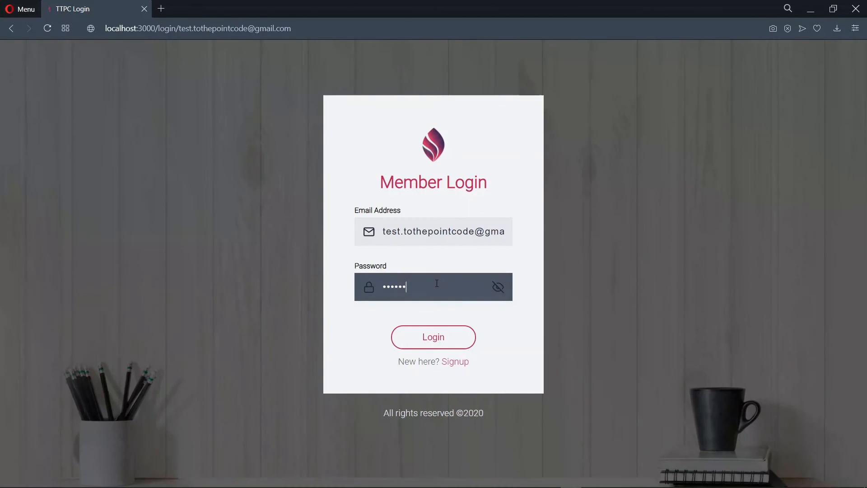
left_click(496, 287)
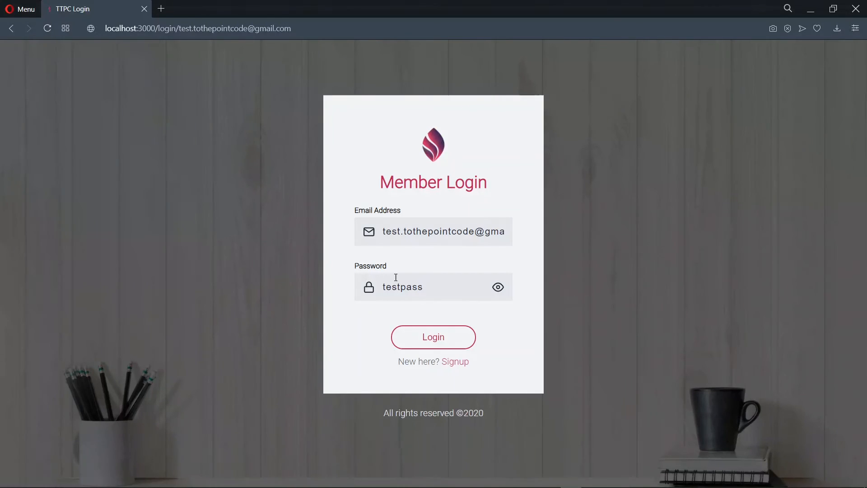
left_click(433, 336)
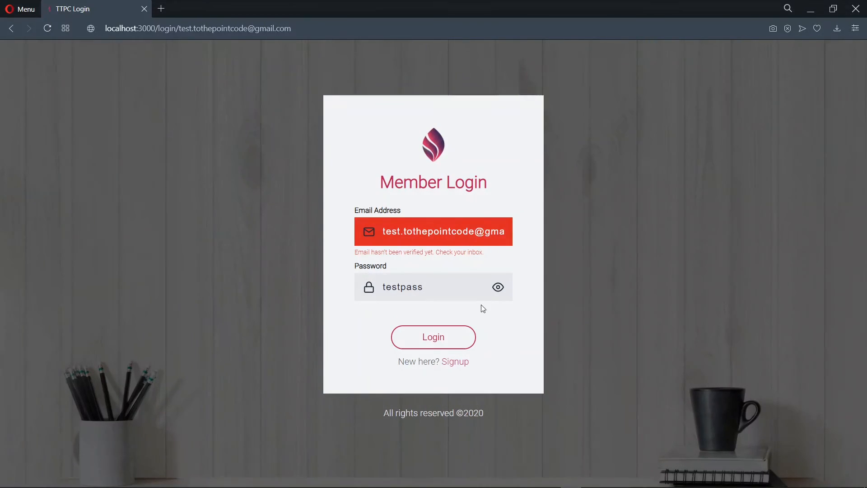
mouse_move(436, 251)
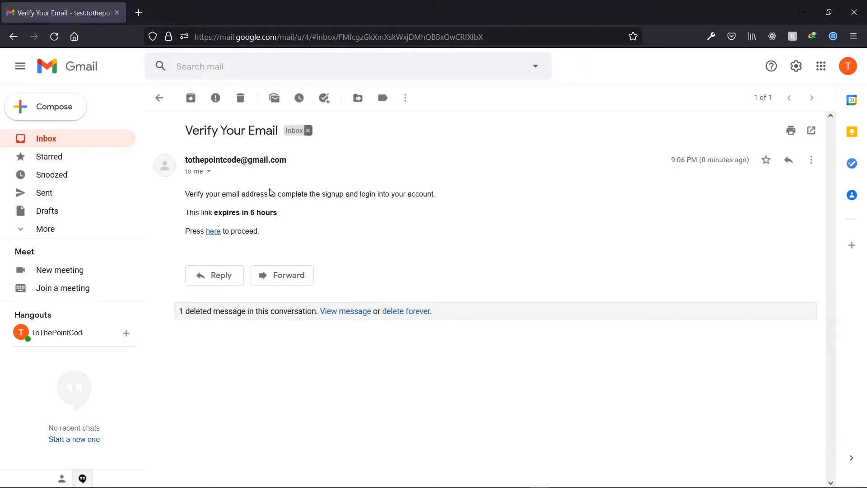
Follow the 'here' verification link in the Verify Your Email message
left_click(213, 230)
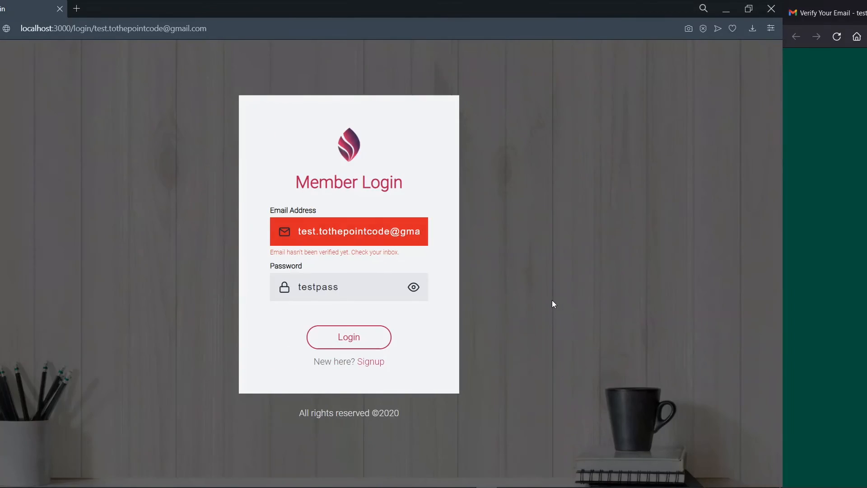
left_click(348, 337)
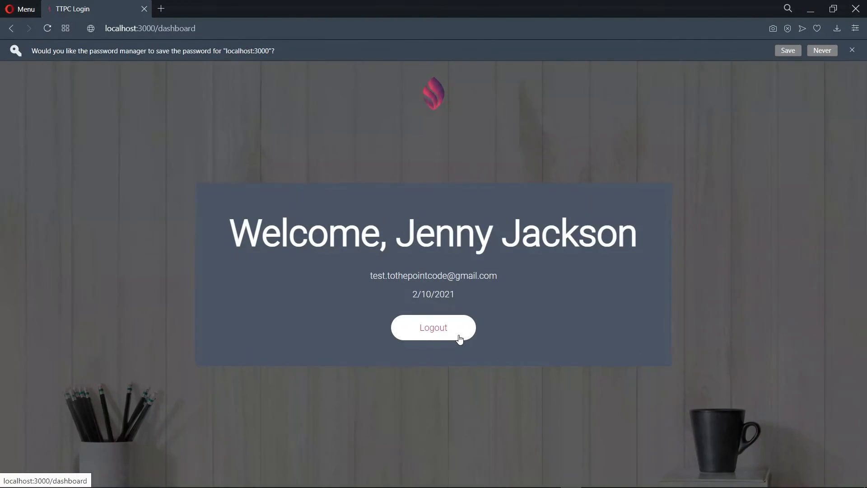
mouse_move(713, 260)
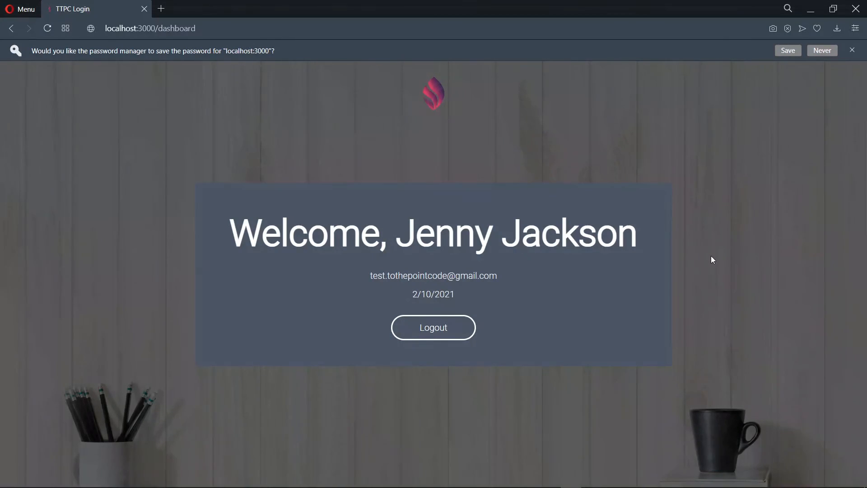